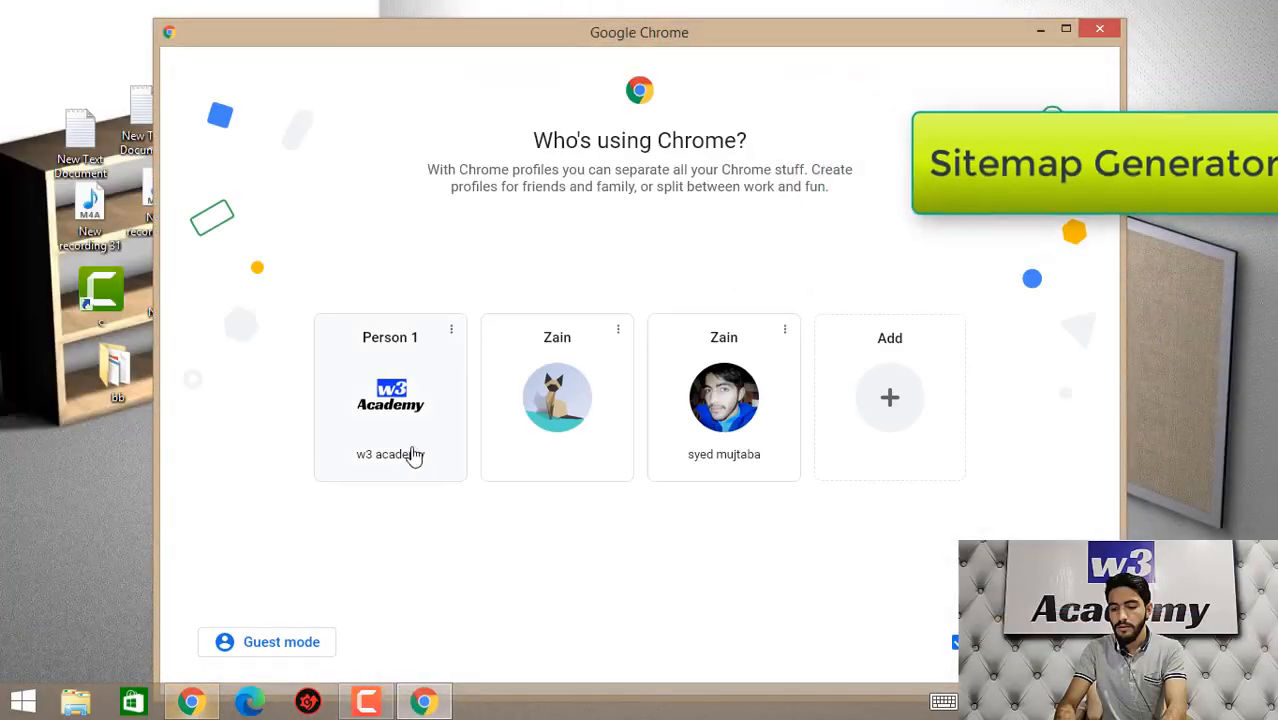
Start Chrome under the w3 Academy profile with w3-tools.net in the address bar.
click(390, 396)
text(w3-tool)
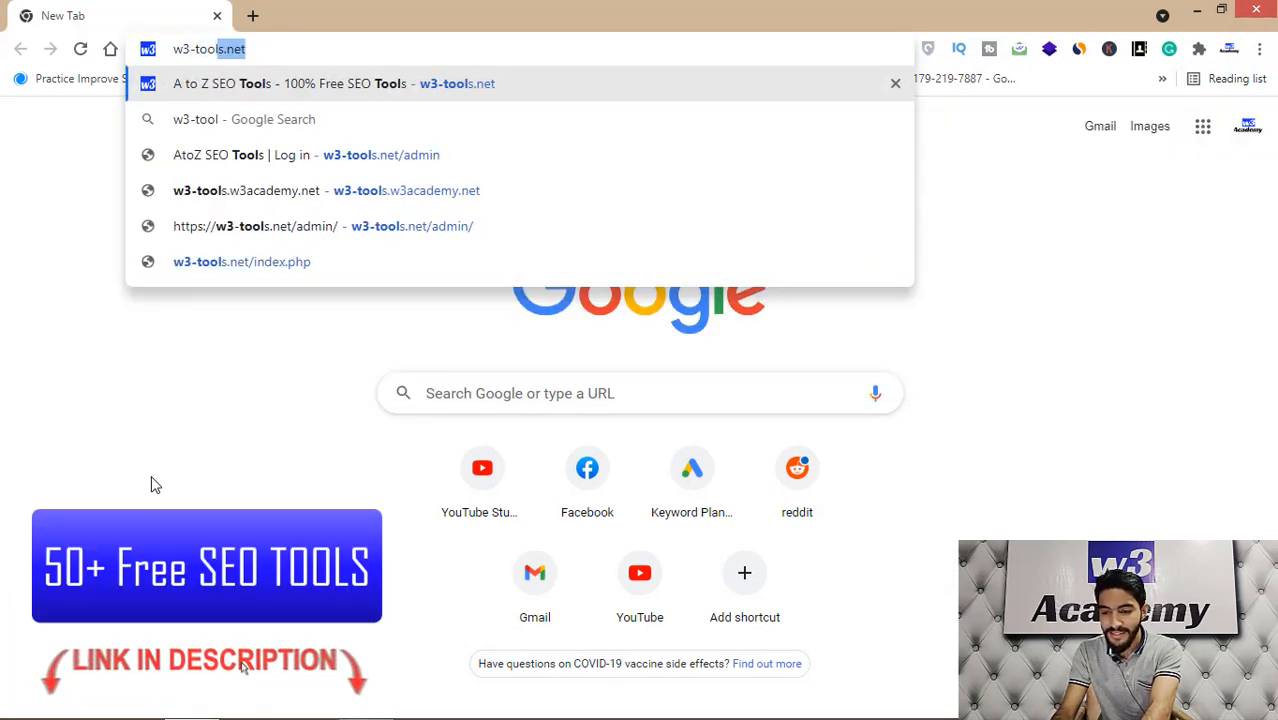
text(net)
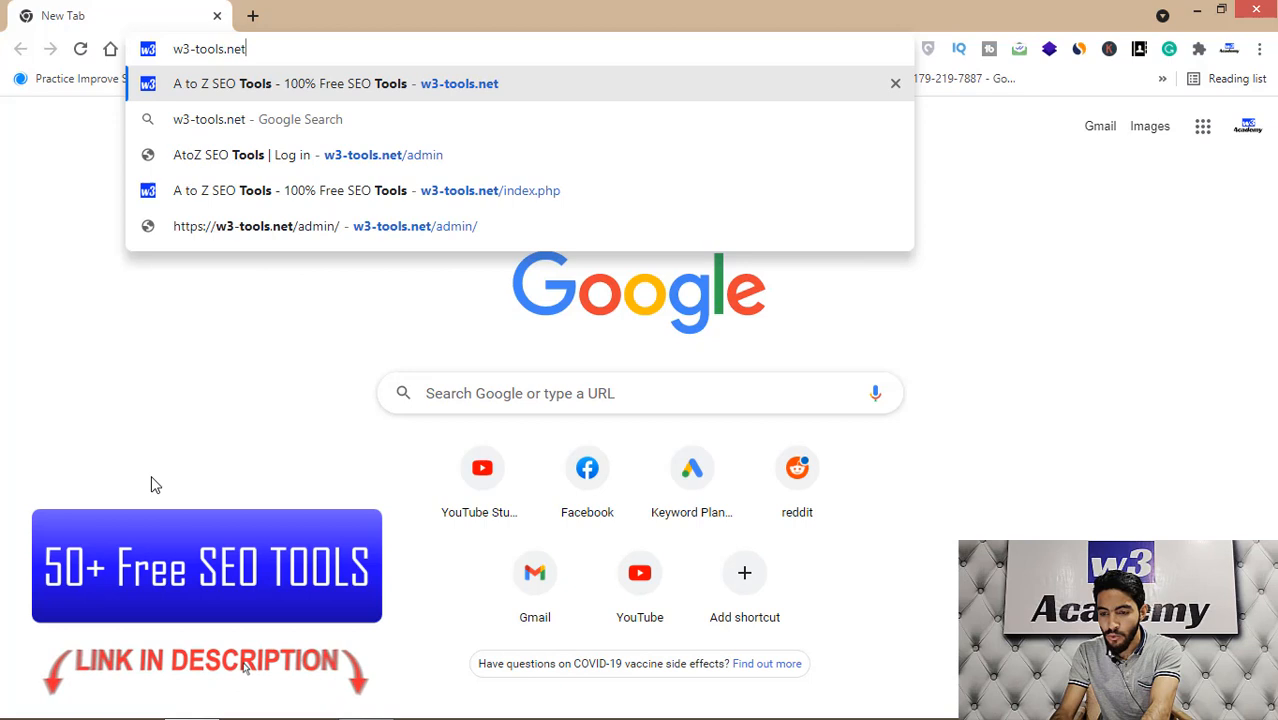
mouse_move(276, 96)
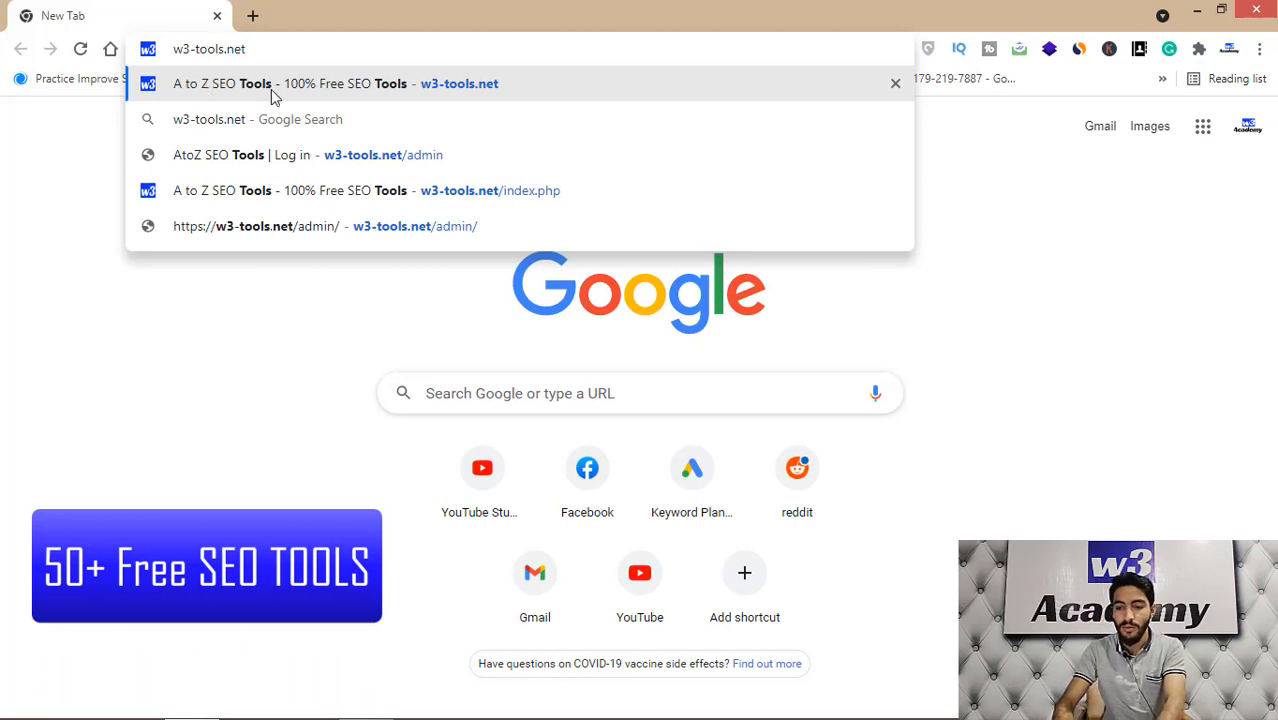
Load the w3-tools.net homepage and browse its SEO tools grid down and back up.
click(332, 84)
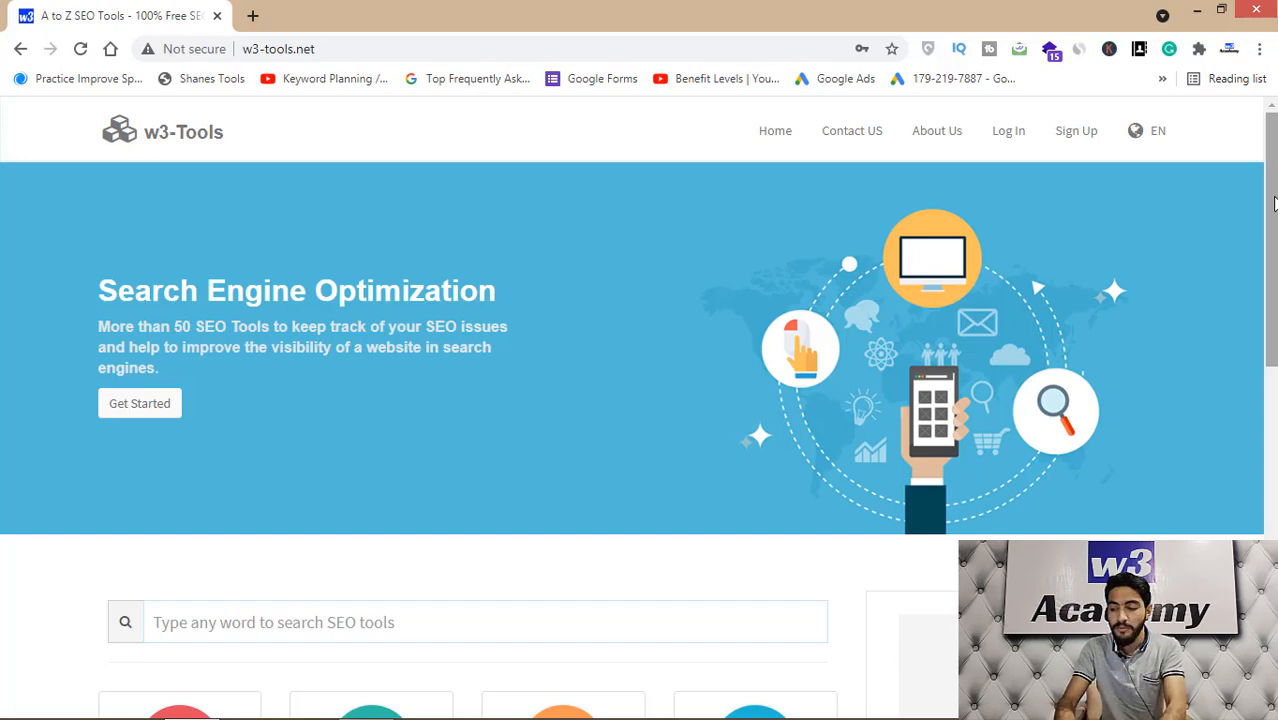
scroll(down, 3)
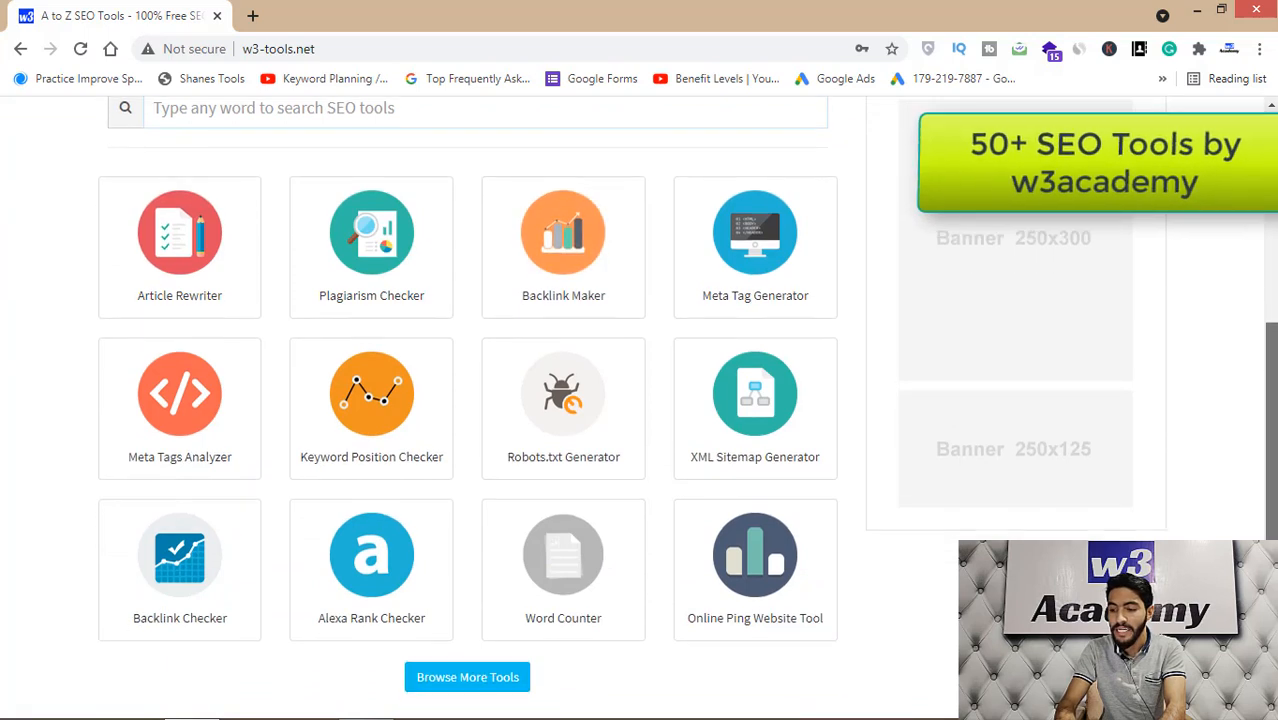
scroll(down, 3)
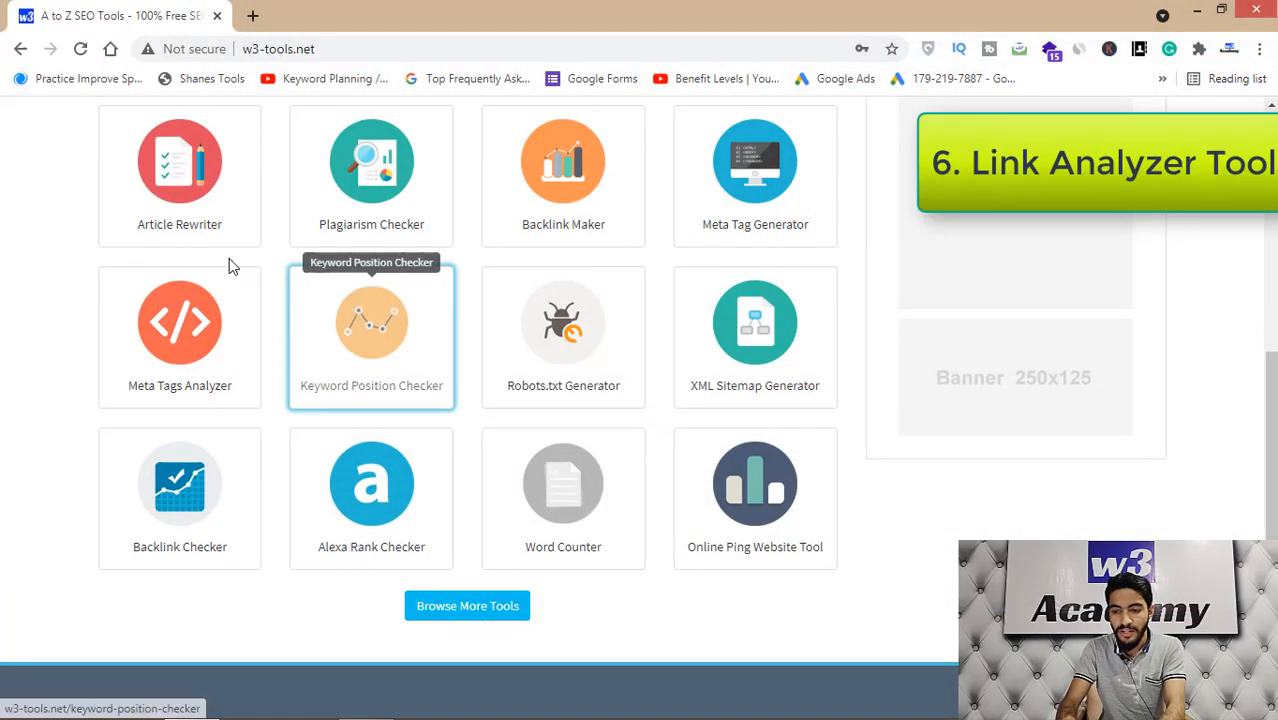
scroll(down, 3)
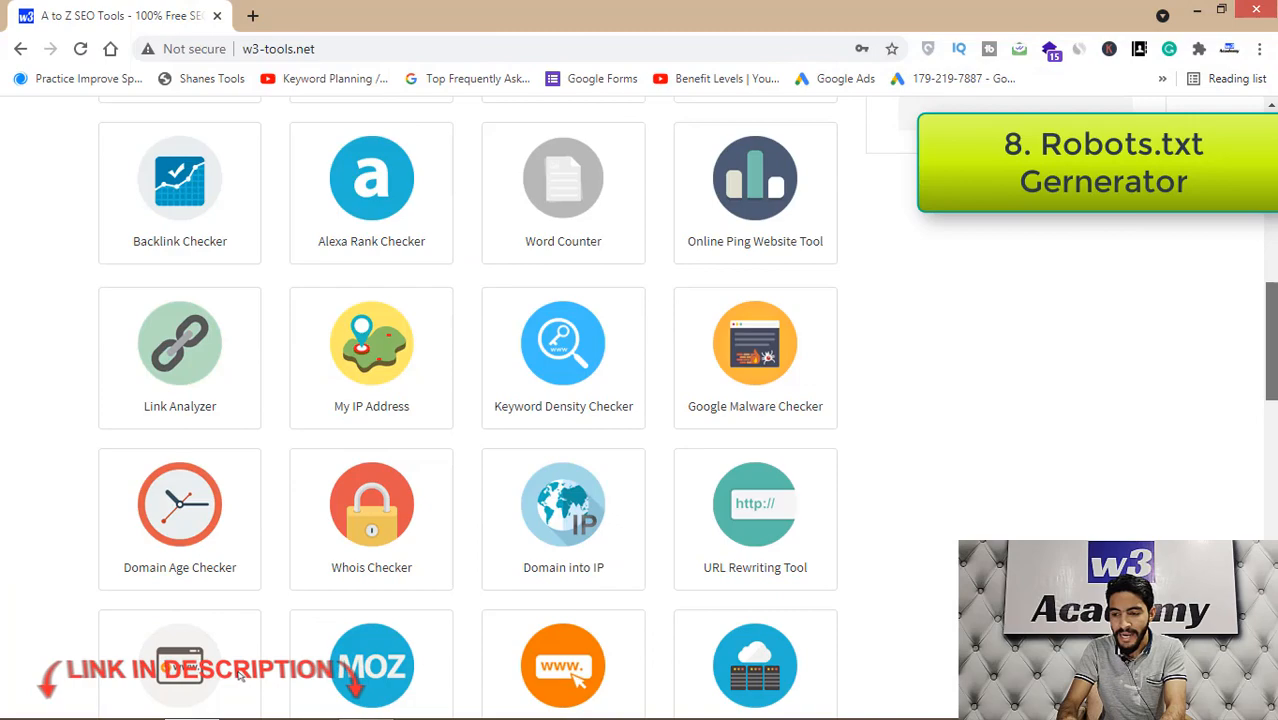
scroll(down, 3)
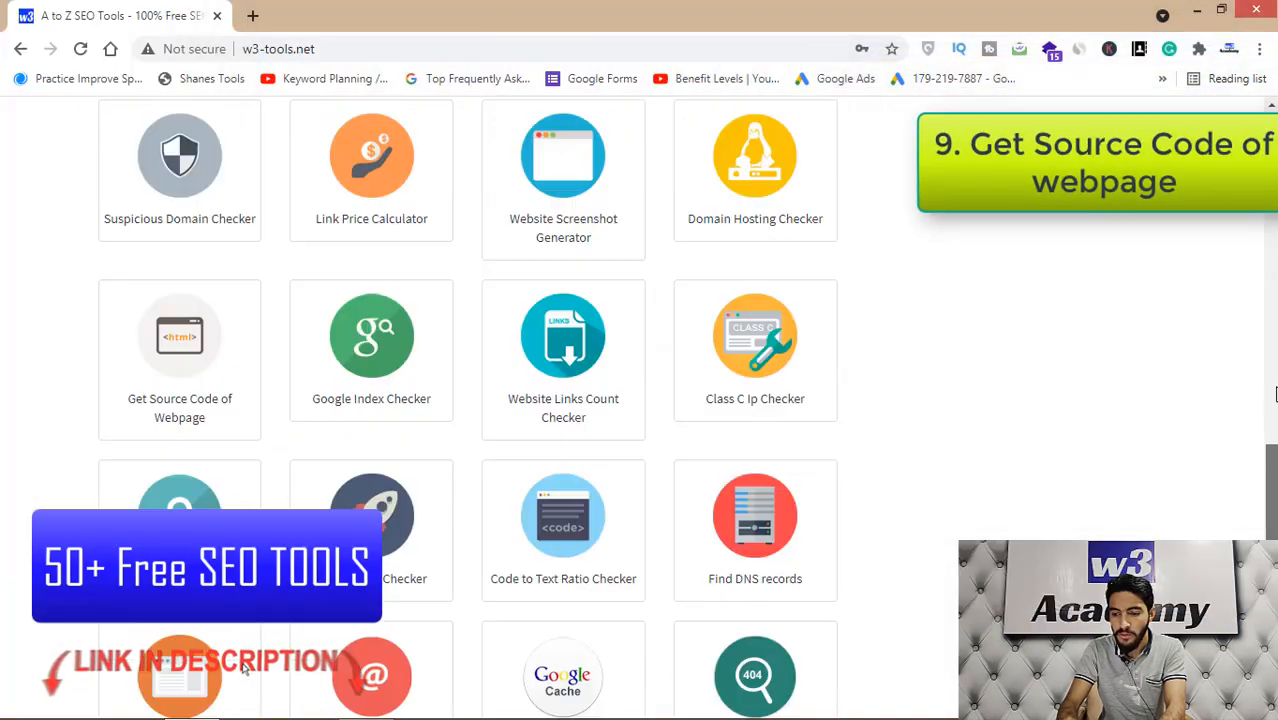
scroll(up, 3)
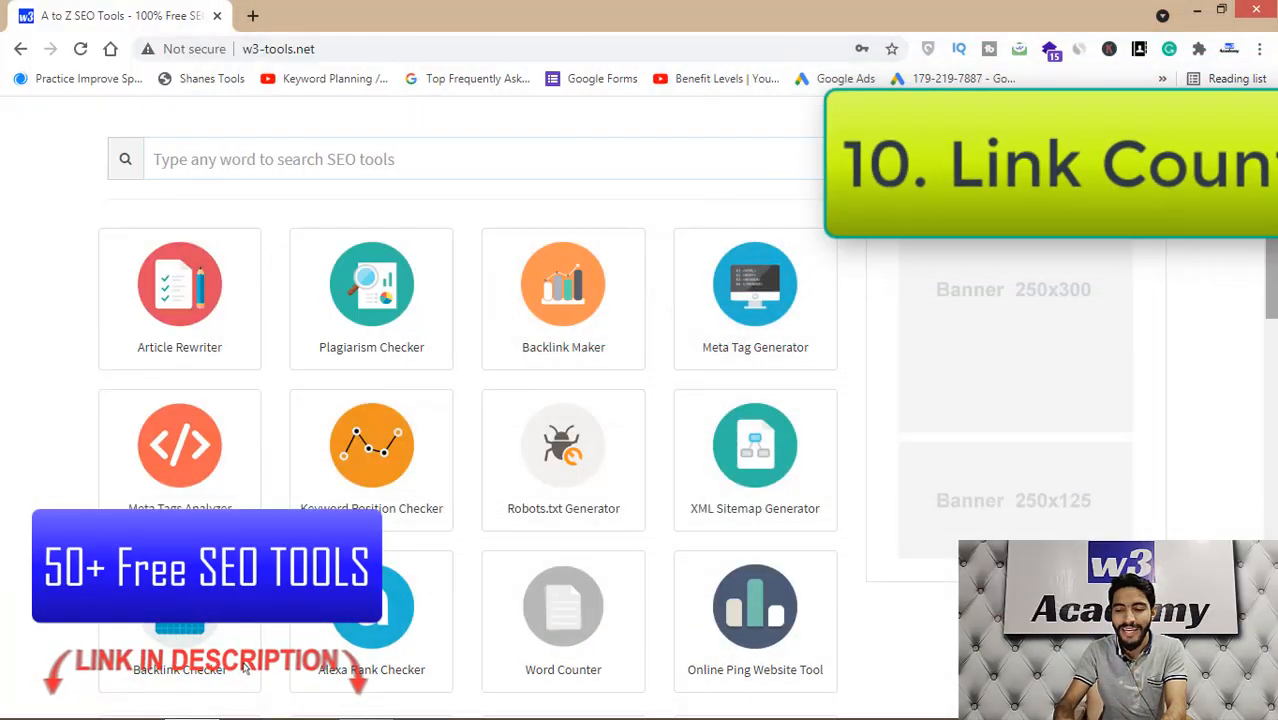
Start the Keyword Position Checker with domain organicaprico.com.
click(372, 444)
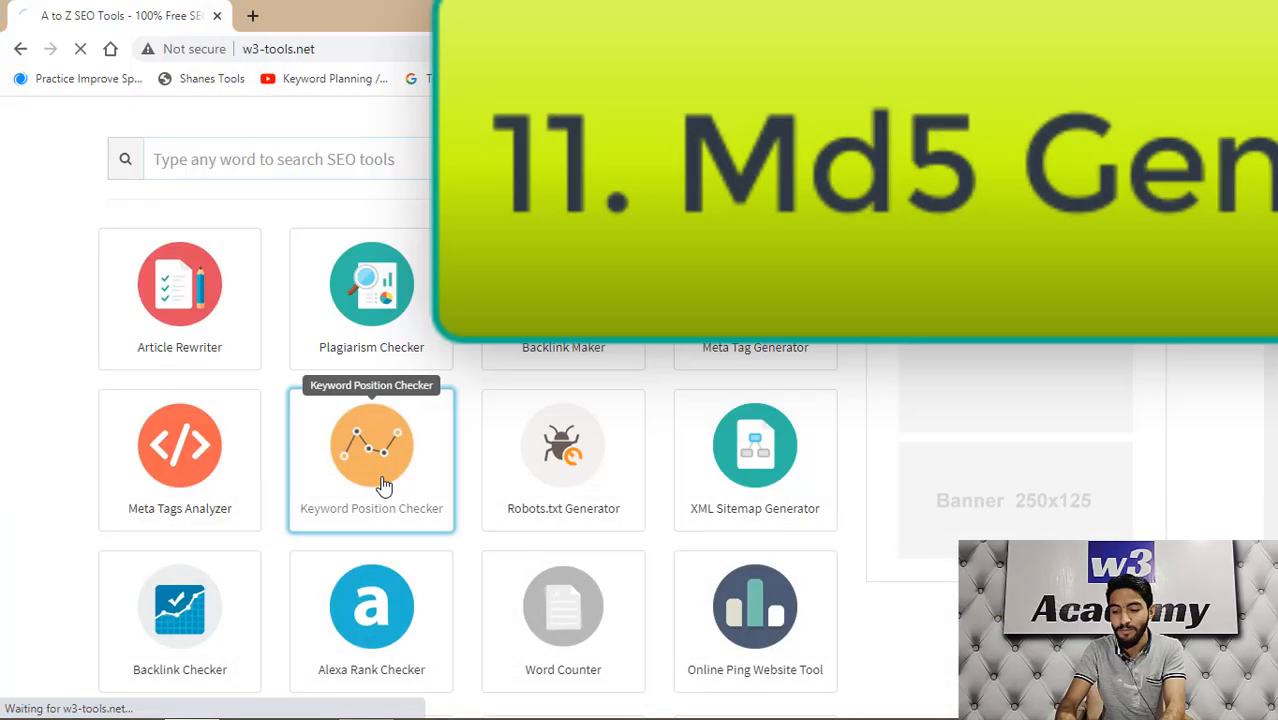
click(372, 458)
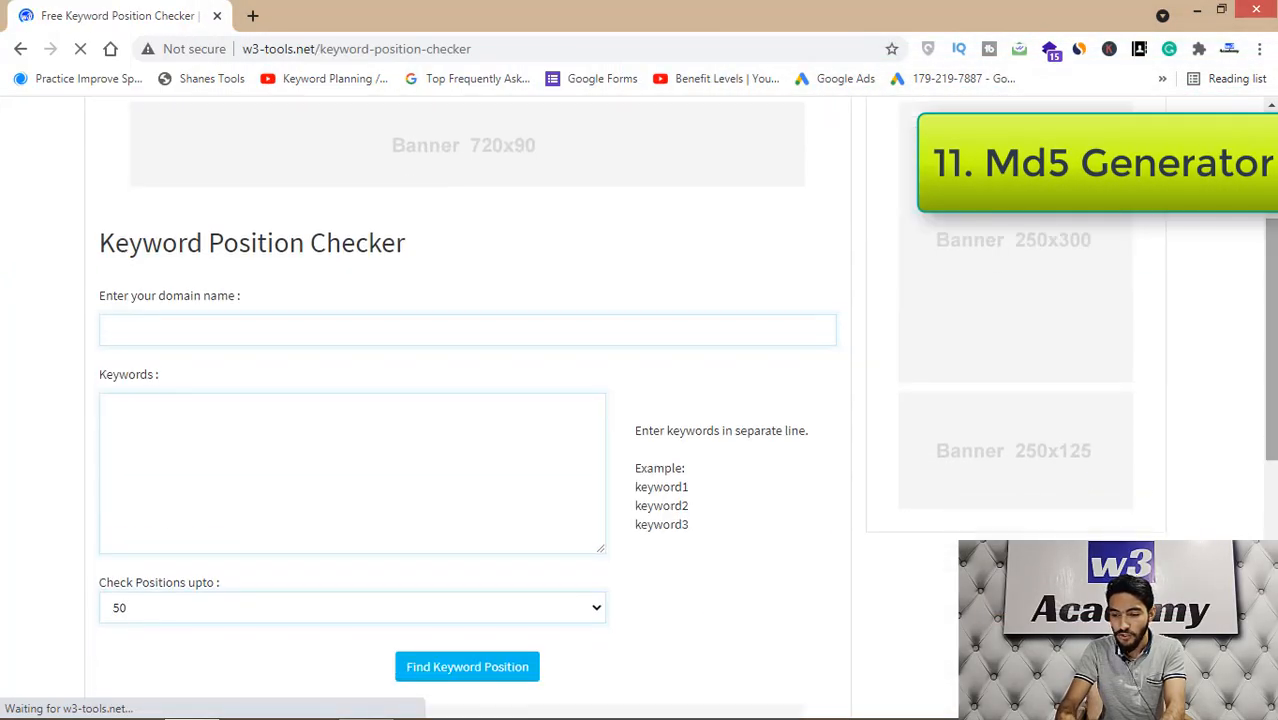
click(206, 328)
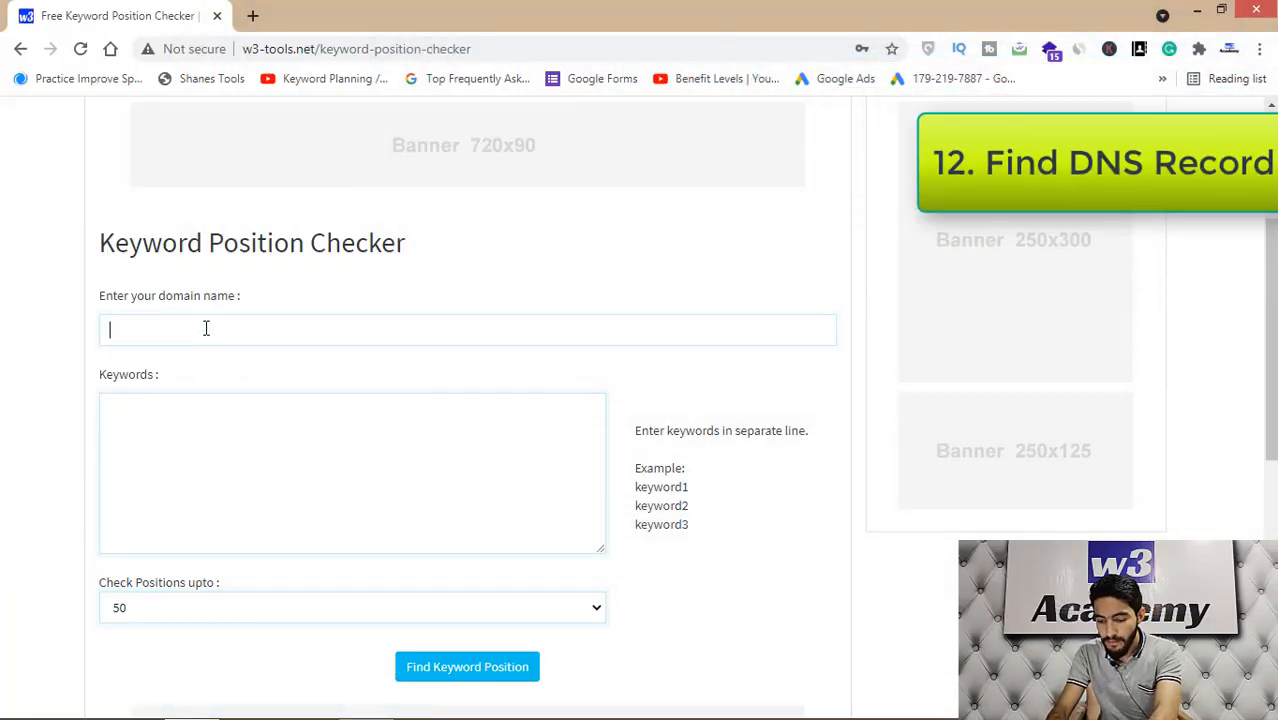
text(organicapr)
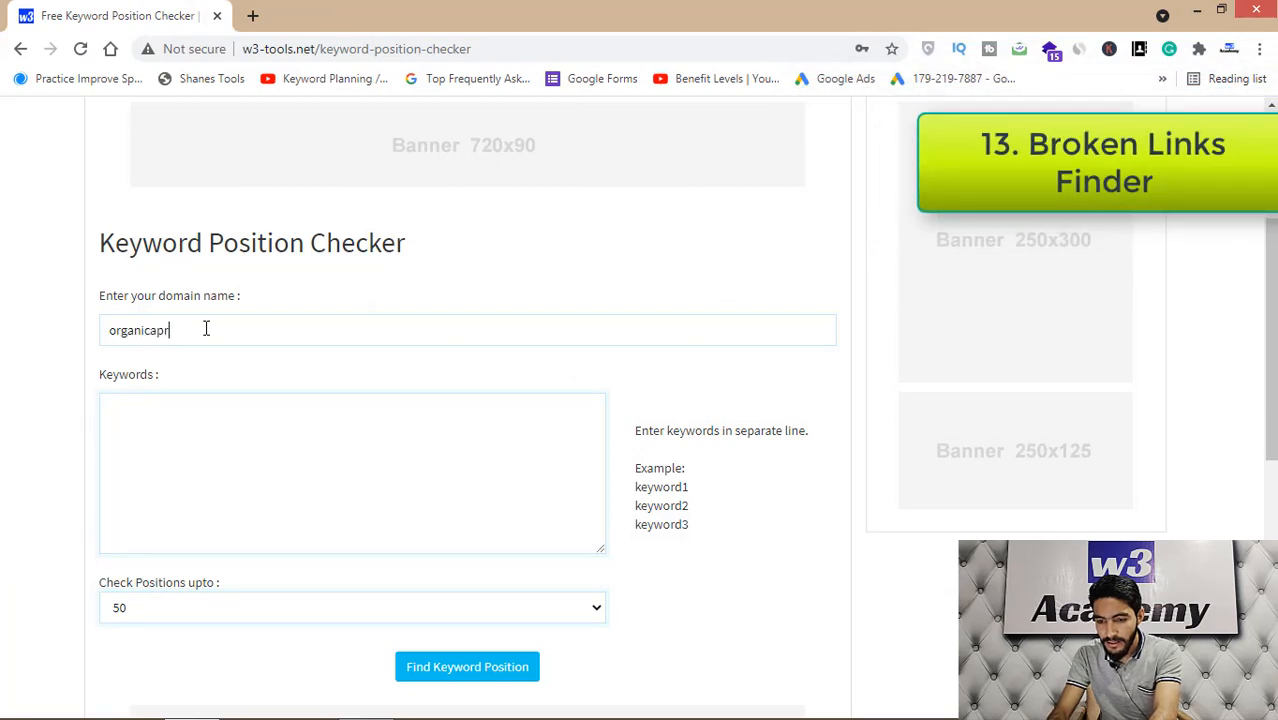
text(ico.com)
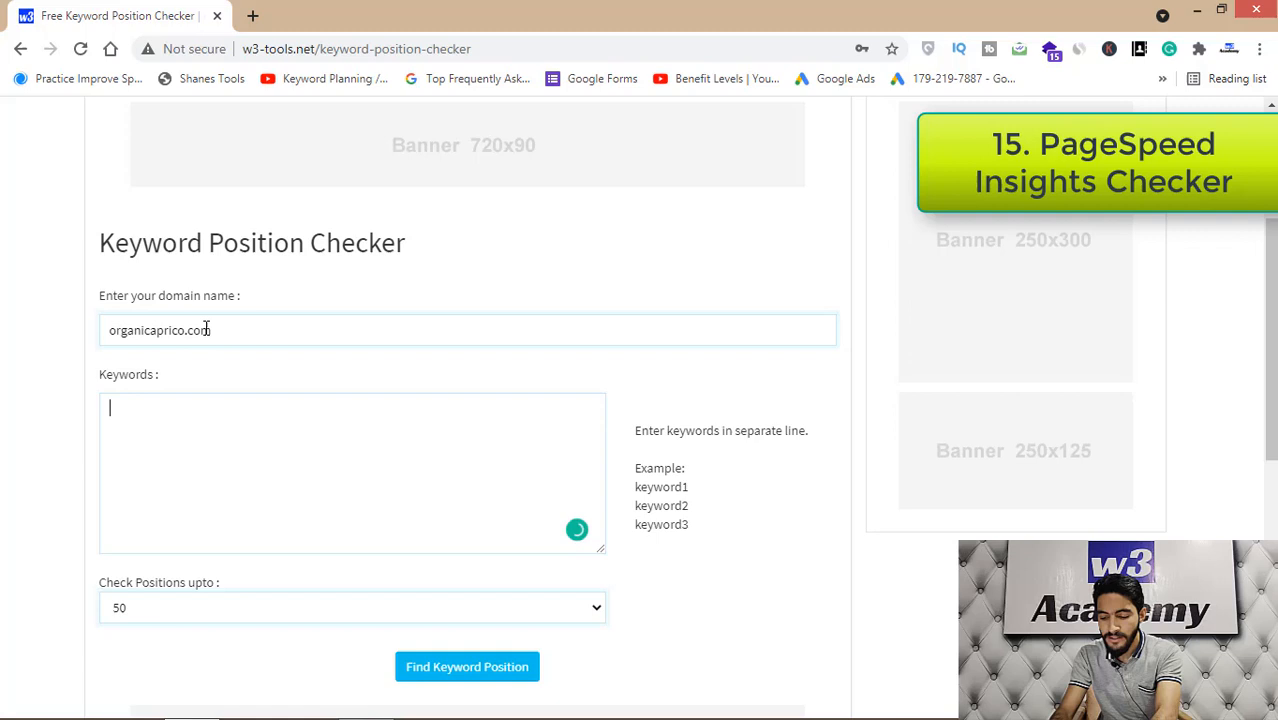
Enter the keywords aprico, honey and organic aprico on separate lines.
text(aprico)
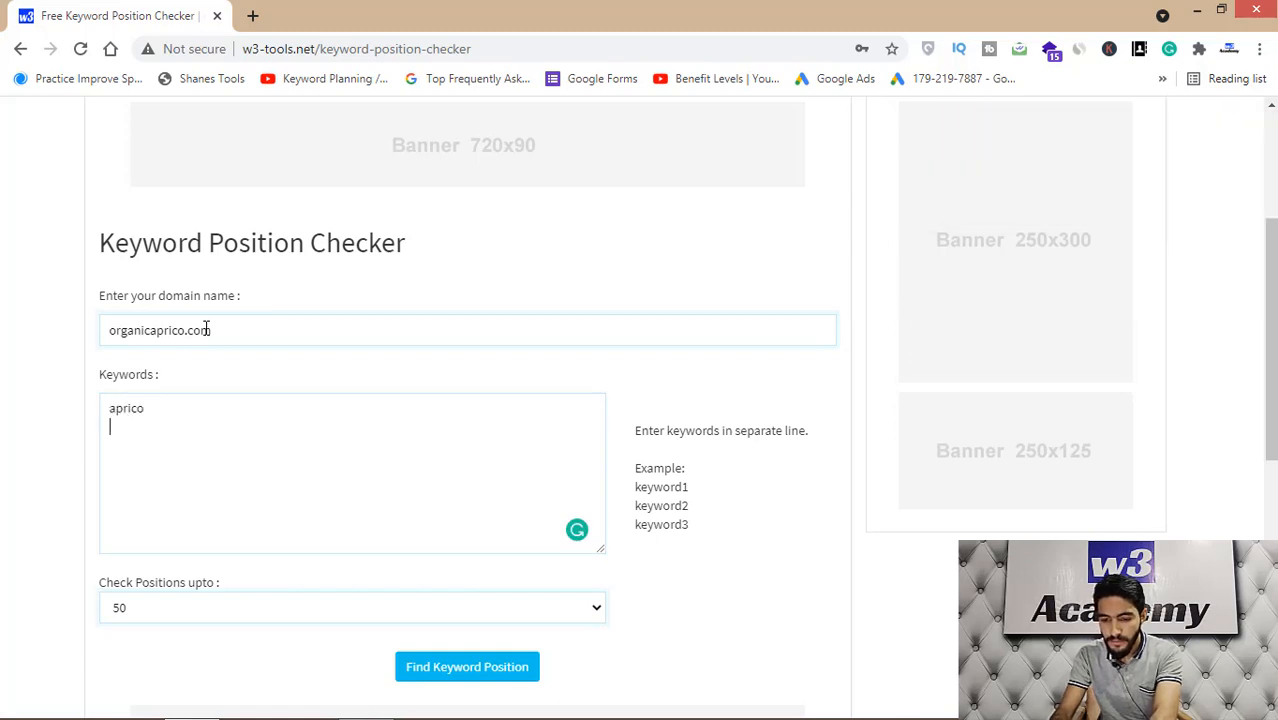
text(oragnic)
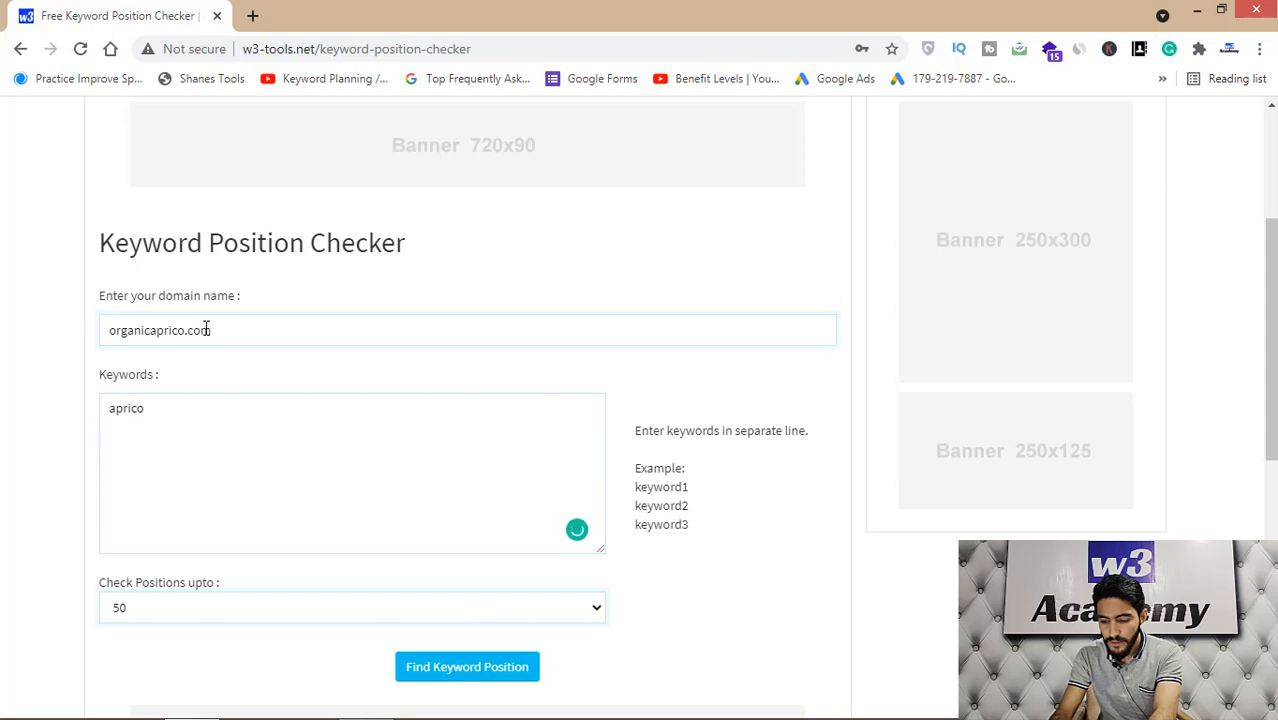
text(honey)
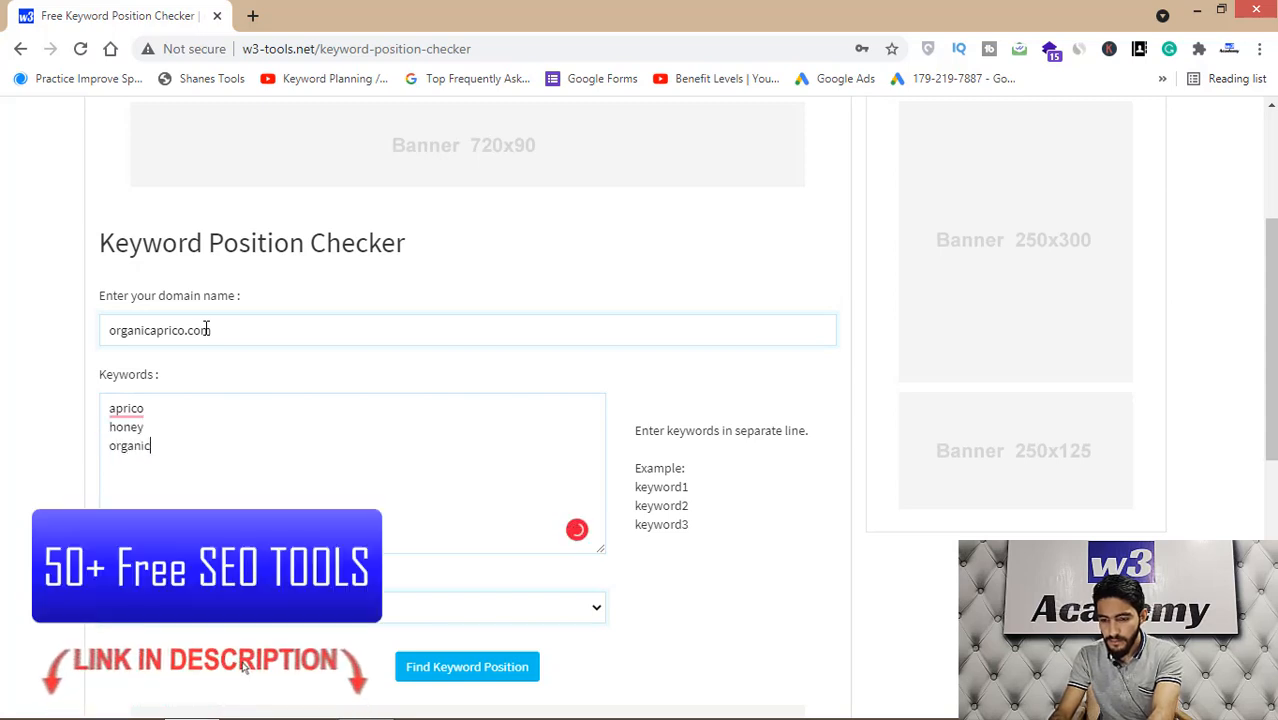
text(aprico)
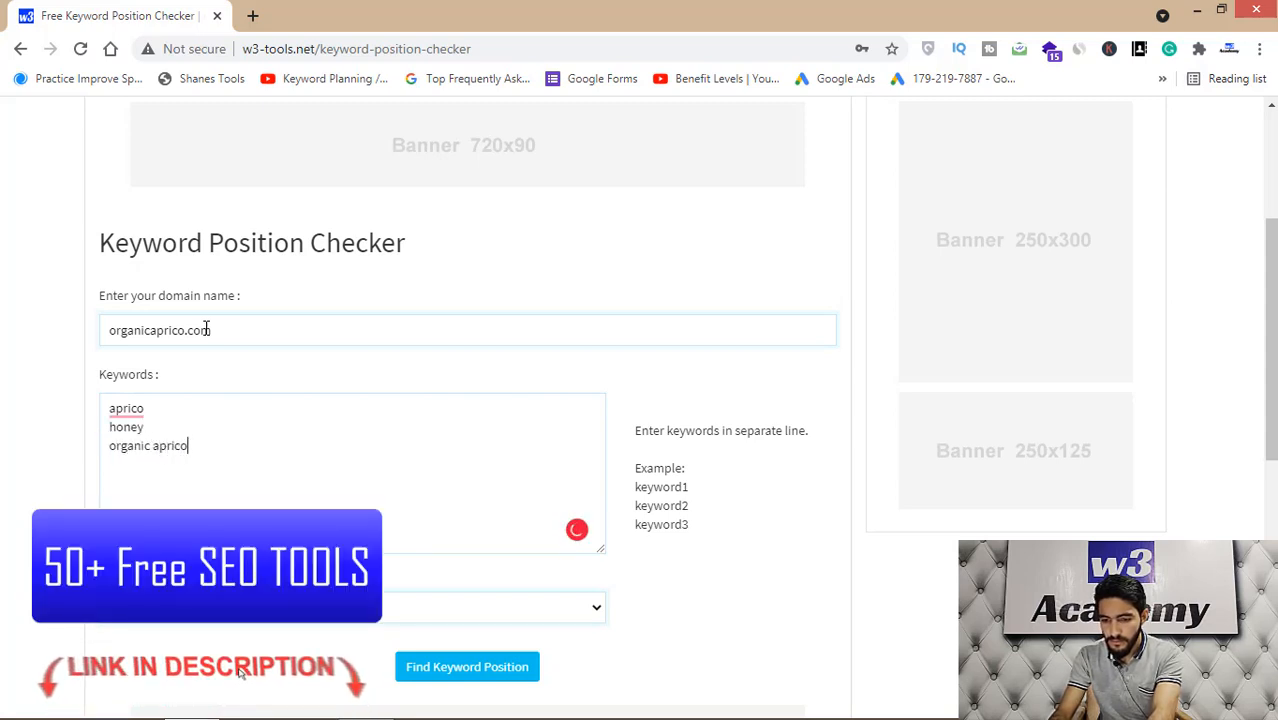
scroll(up, 3)
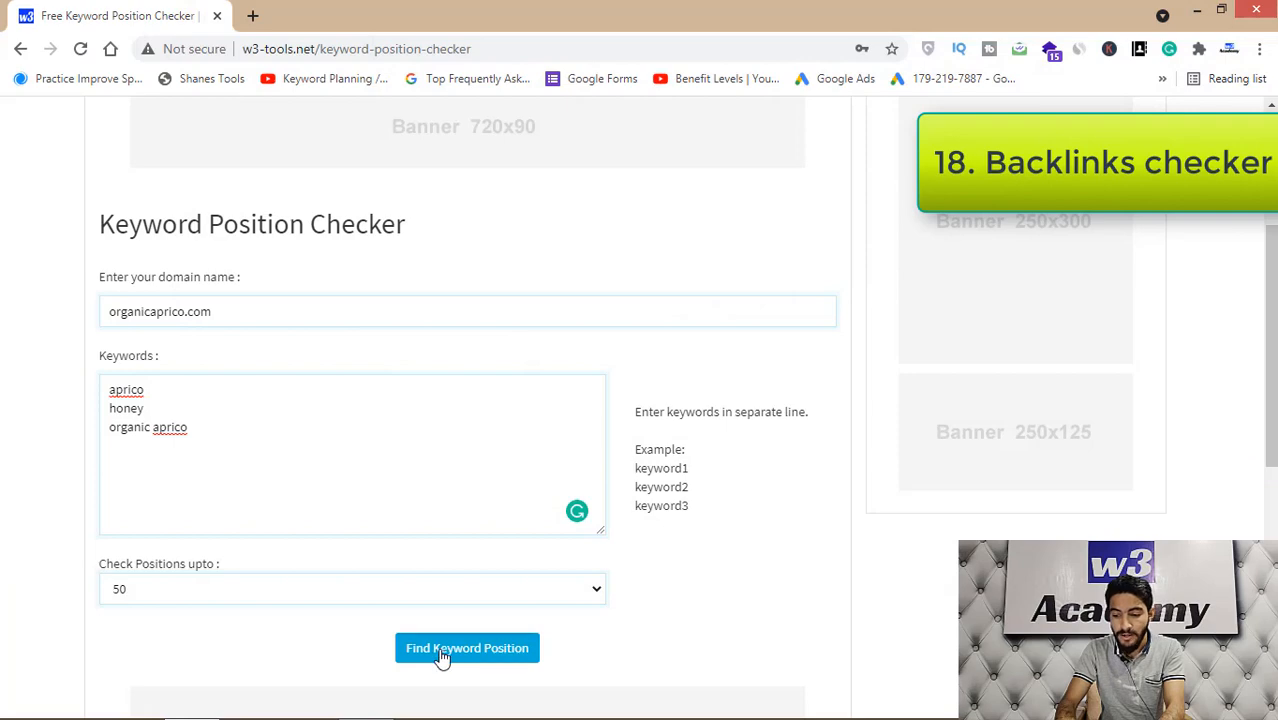
Run the position check and review the Google and Yahoo results for the three keywords.
click(468, 648)
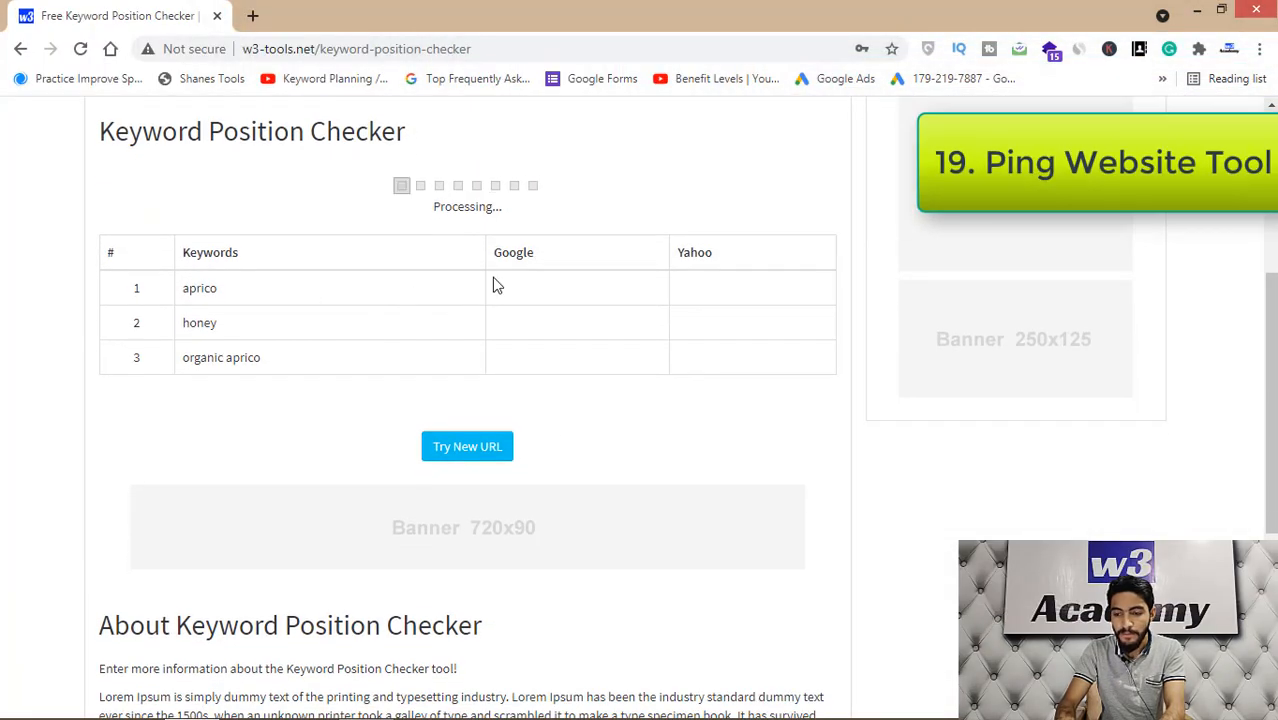
scroll(down, 3)
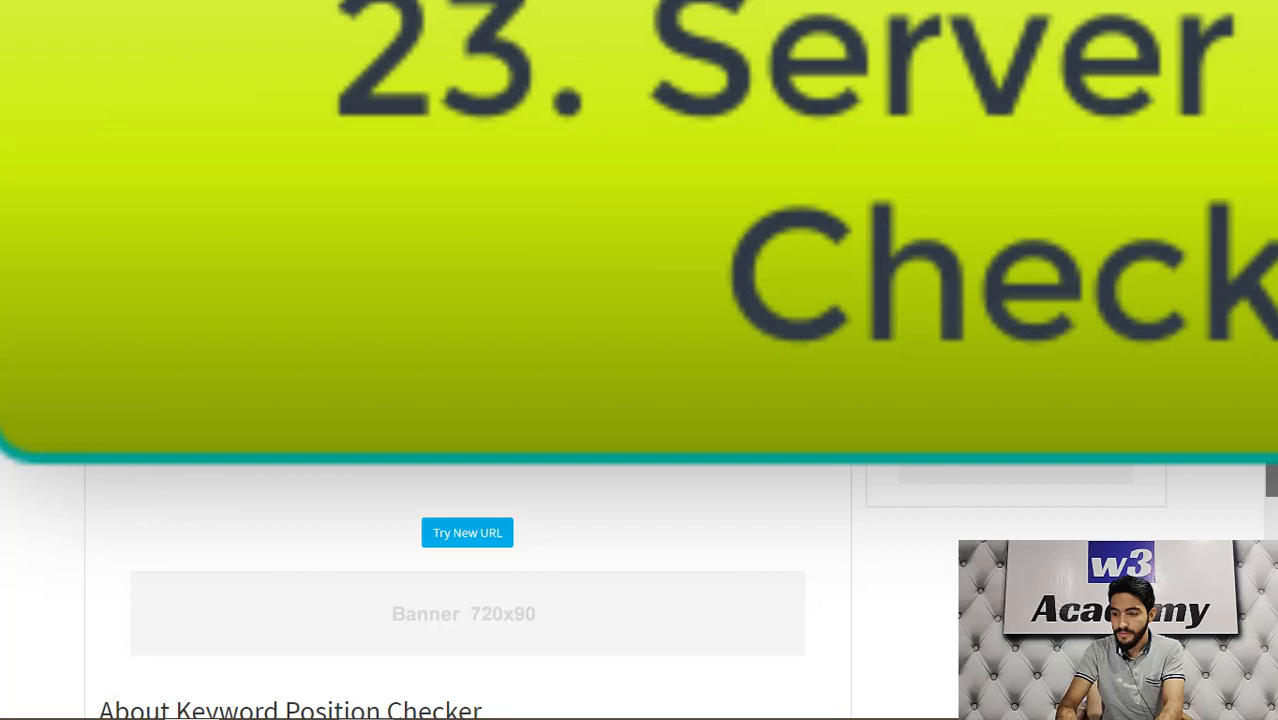
scroll(up, 3)
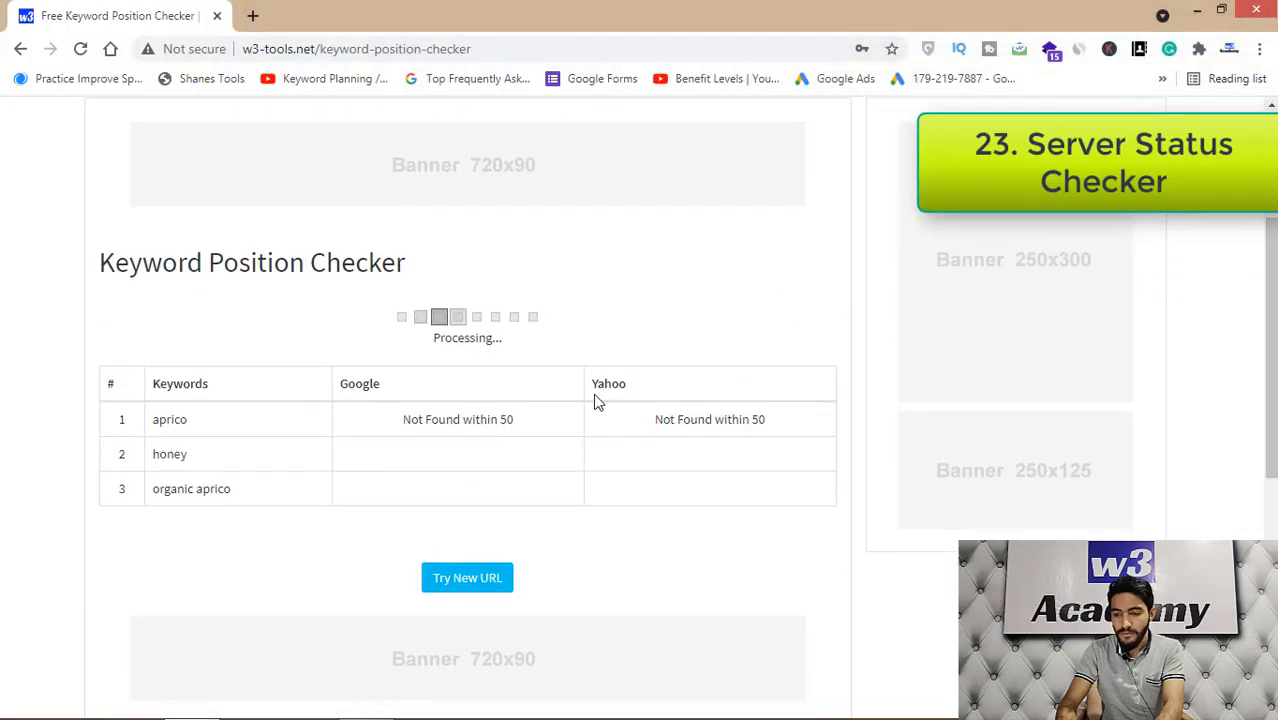
double_click(168, 420)
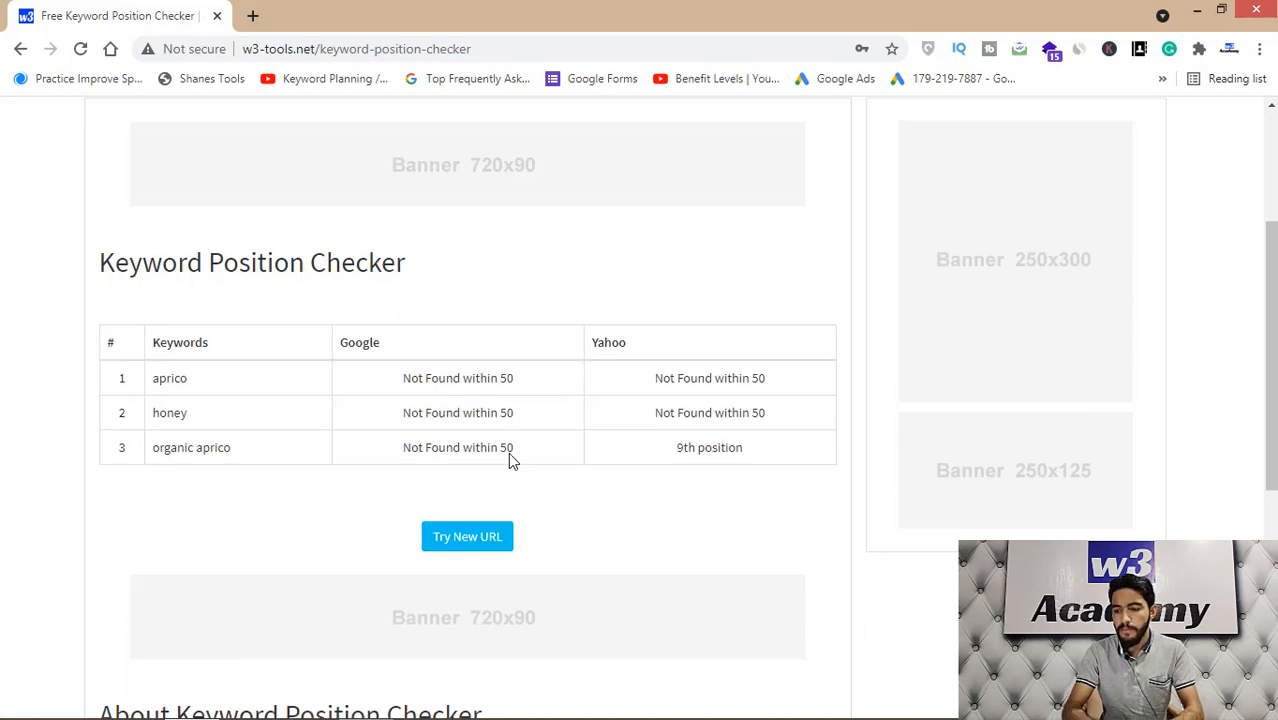
mouse_move(430, 418)
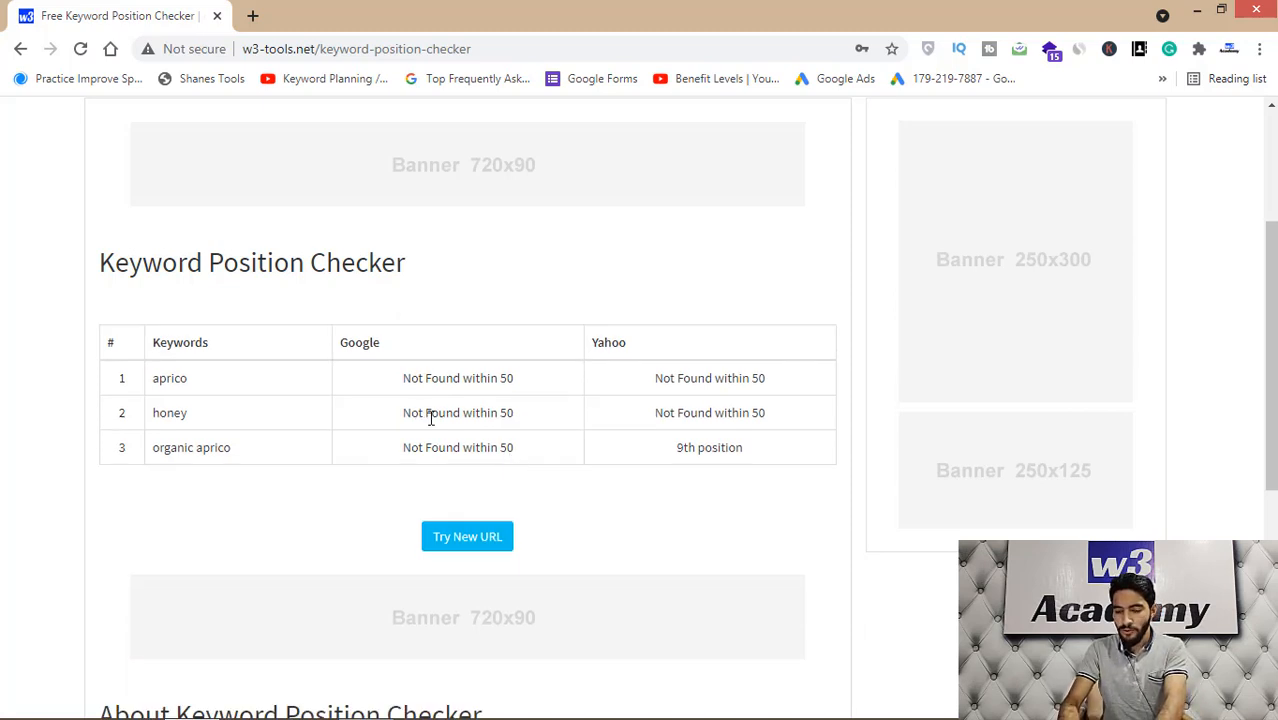
mouse_move(392, 408)
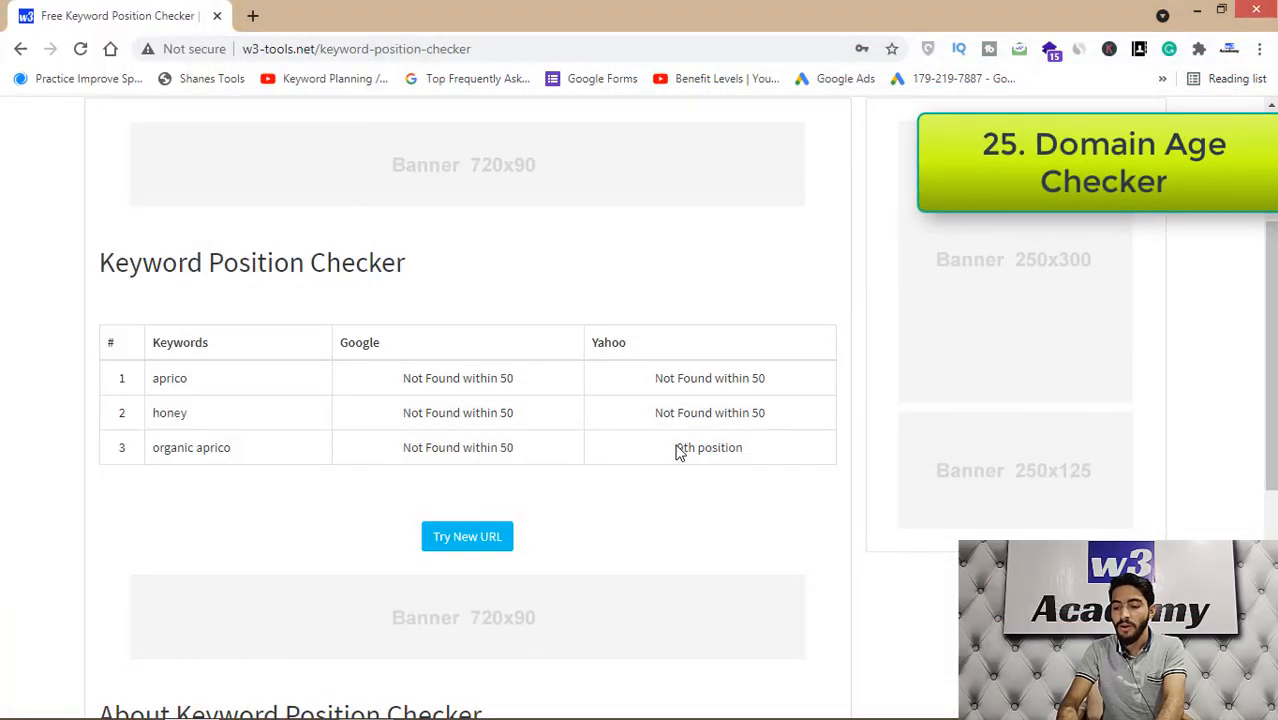
Highlight organic aprico's 9th-position Yahoo result, then head back toward the homepage.
double_click(708, 448)
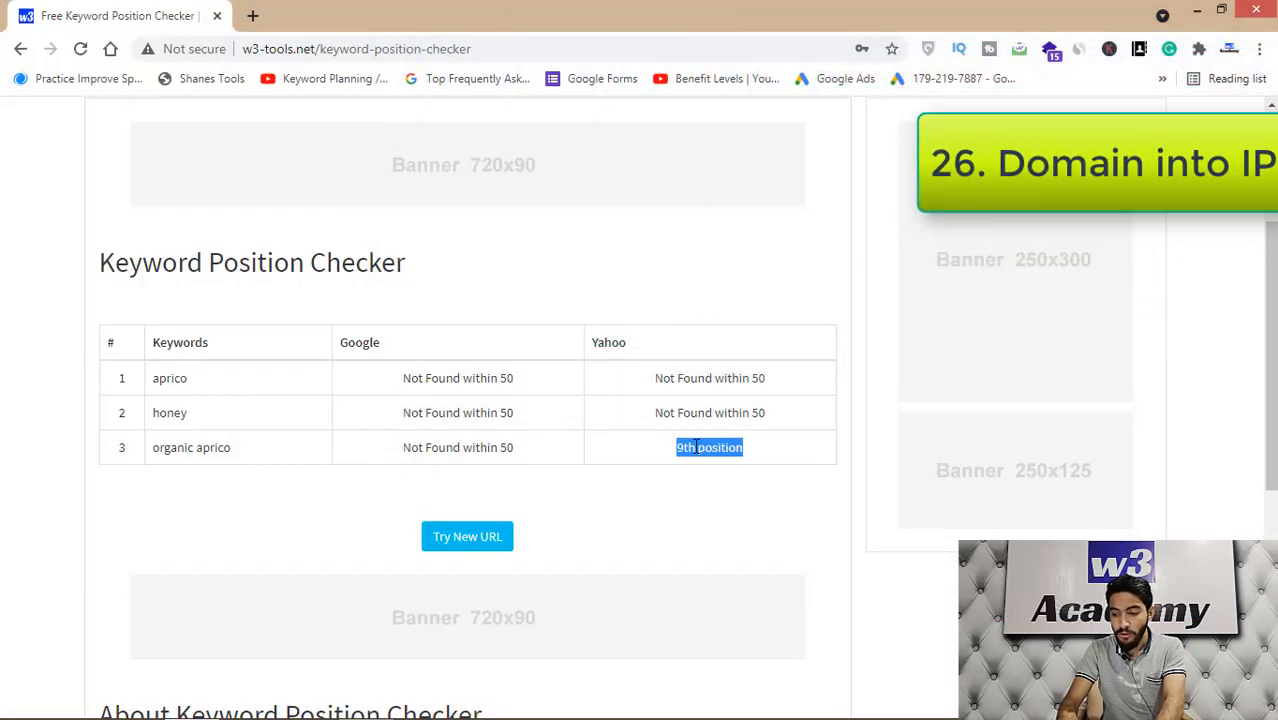
scroll(up, 3)
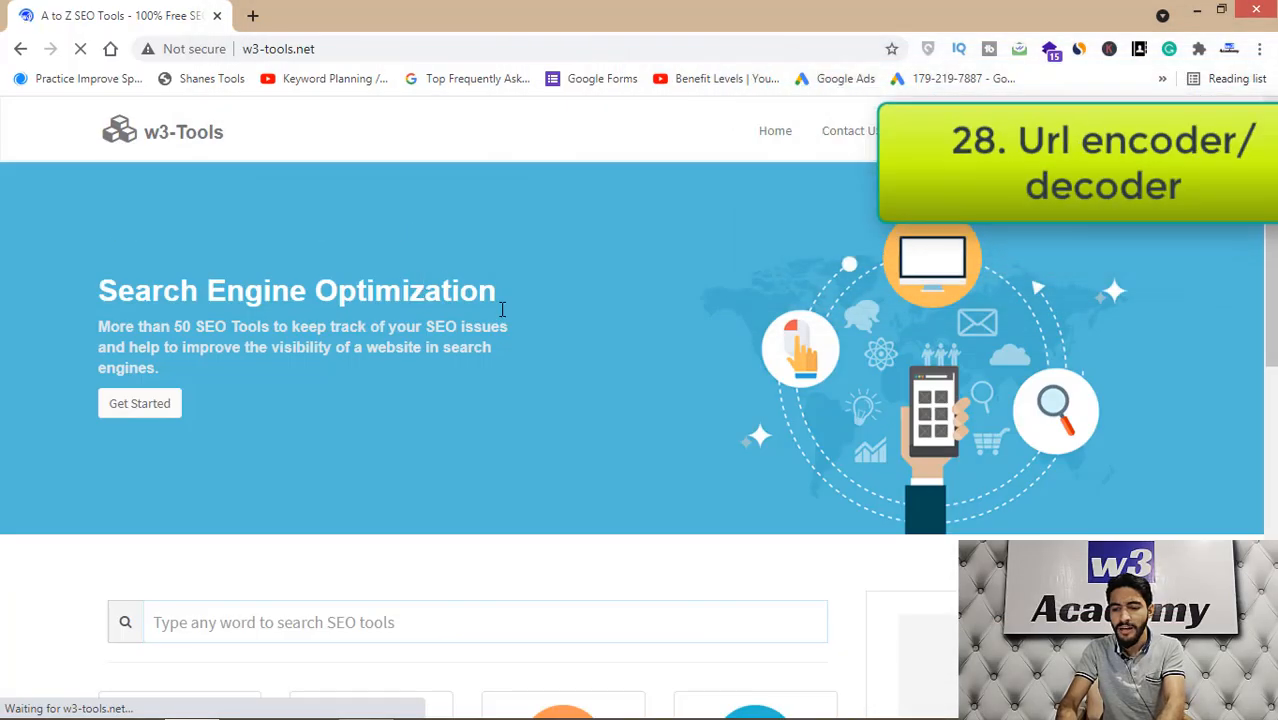
scroll(down, 3)
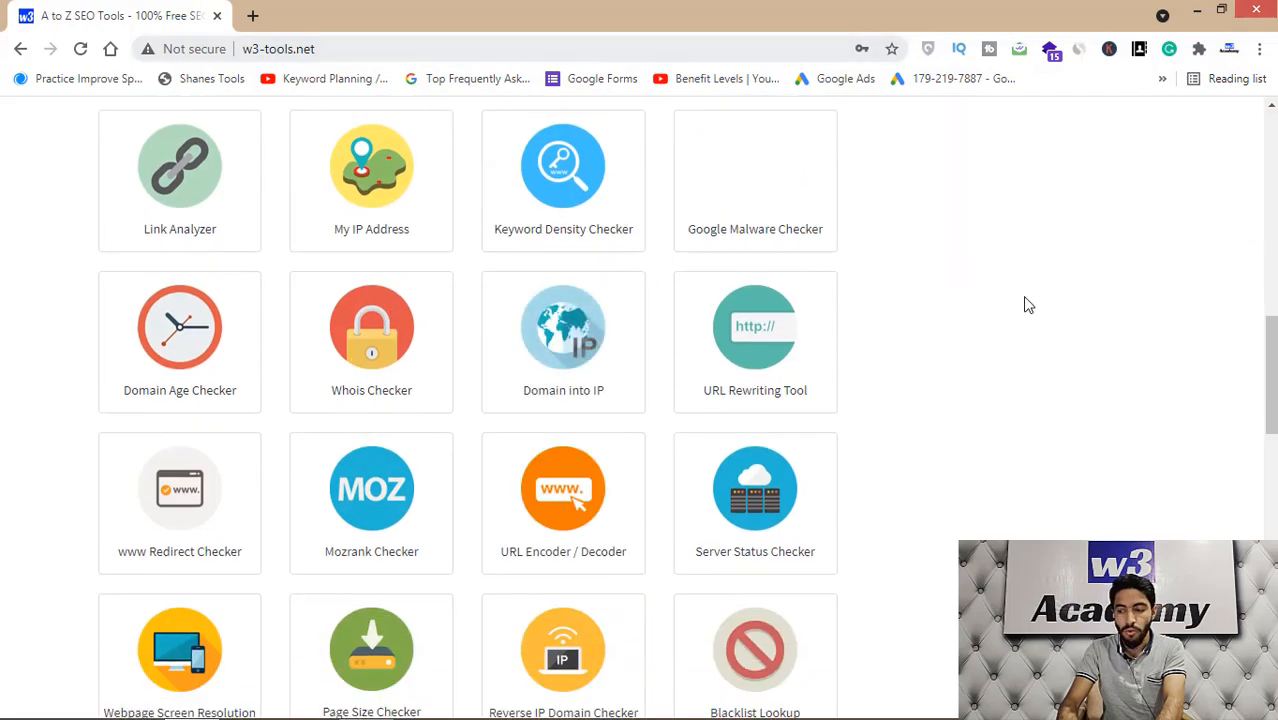
scroll(down, 3)
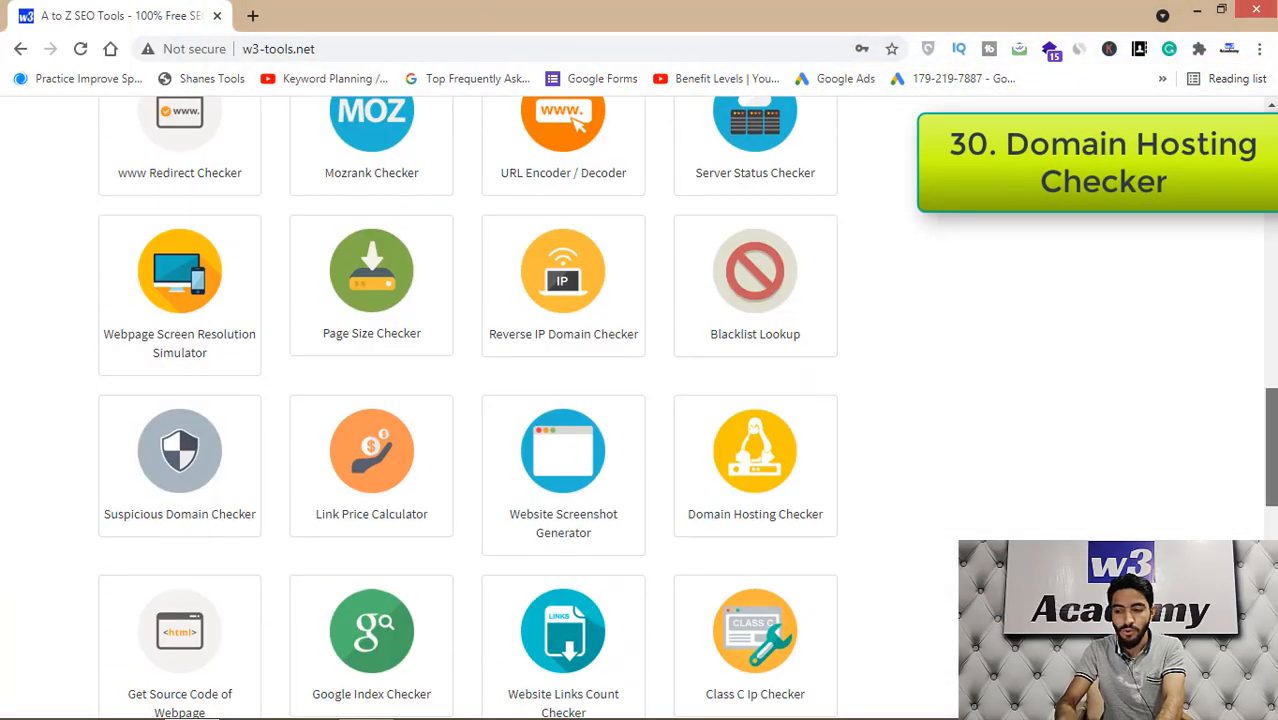
scroll(down, 3)
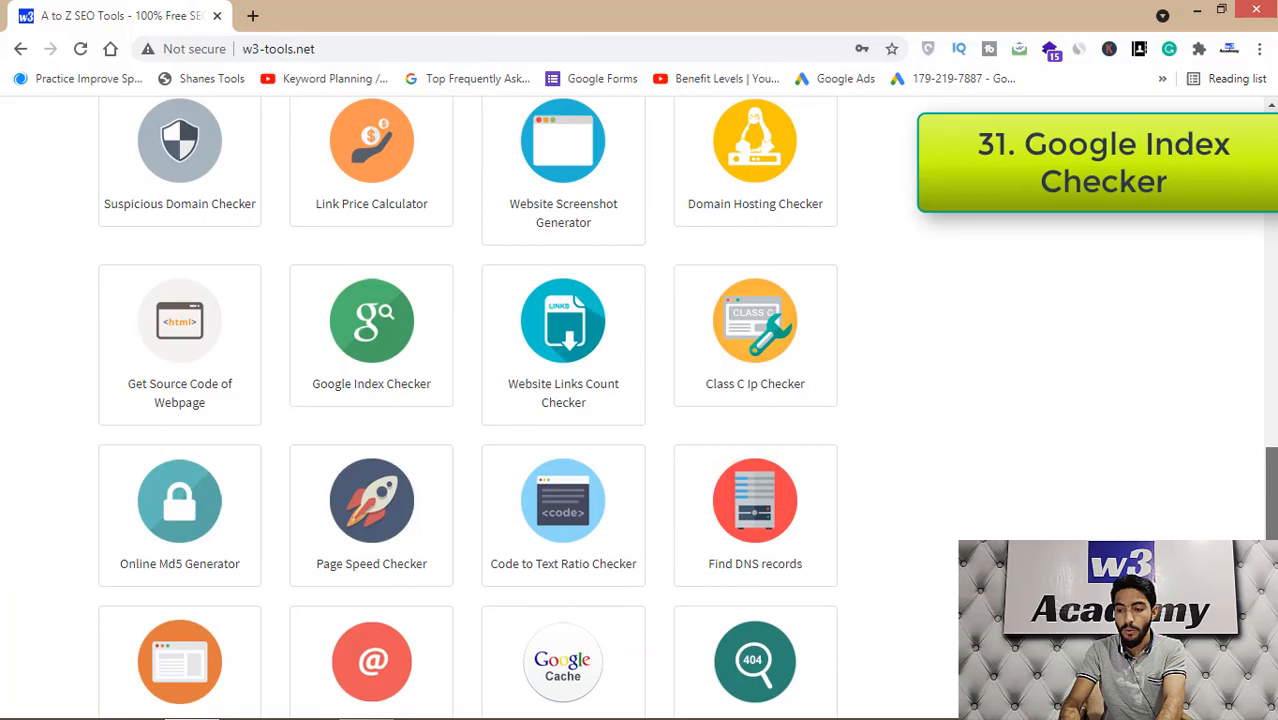
scroll(up, 3)
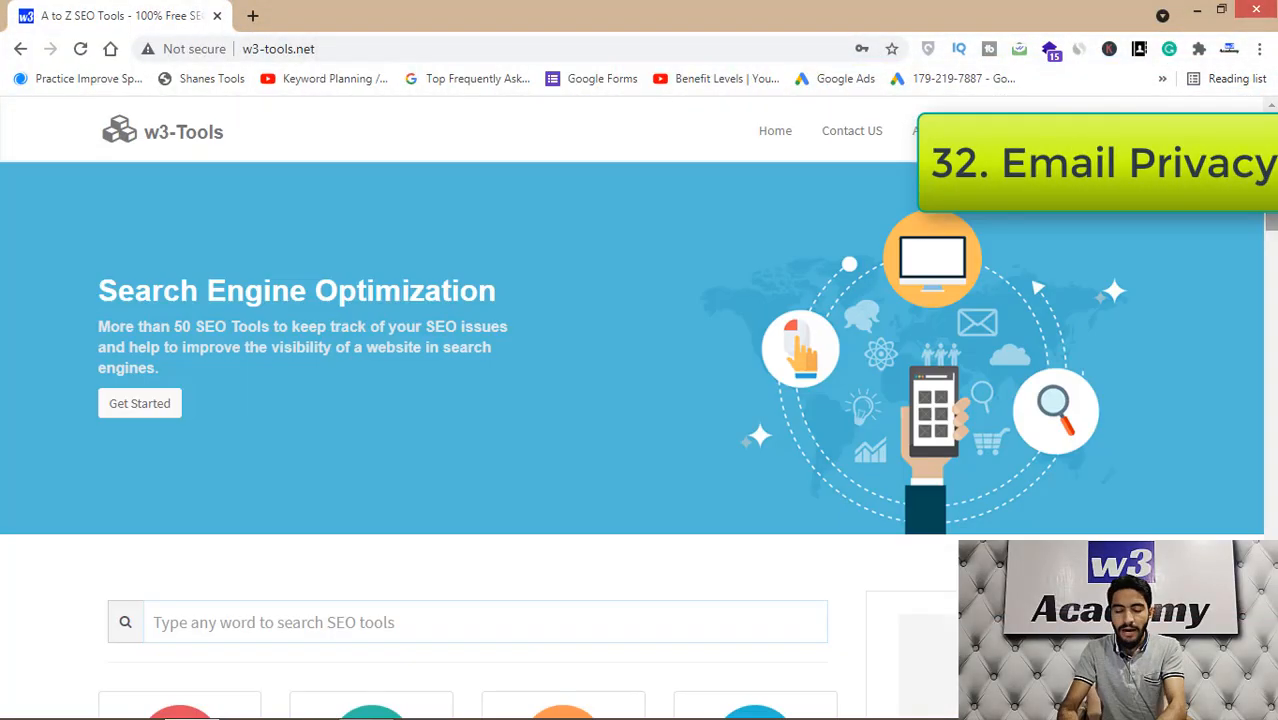
scroll(down, 3)
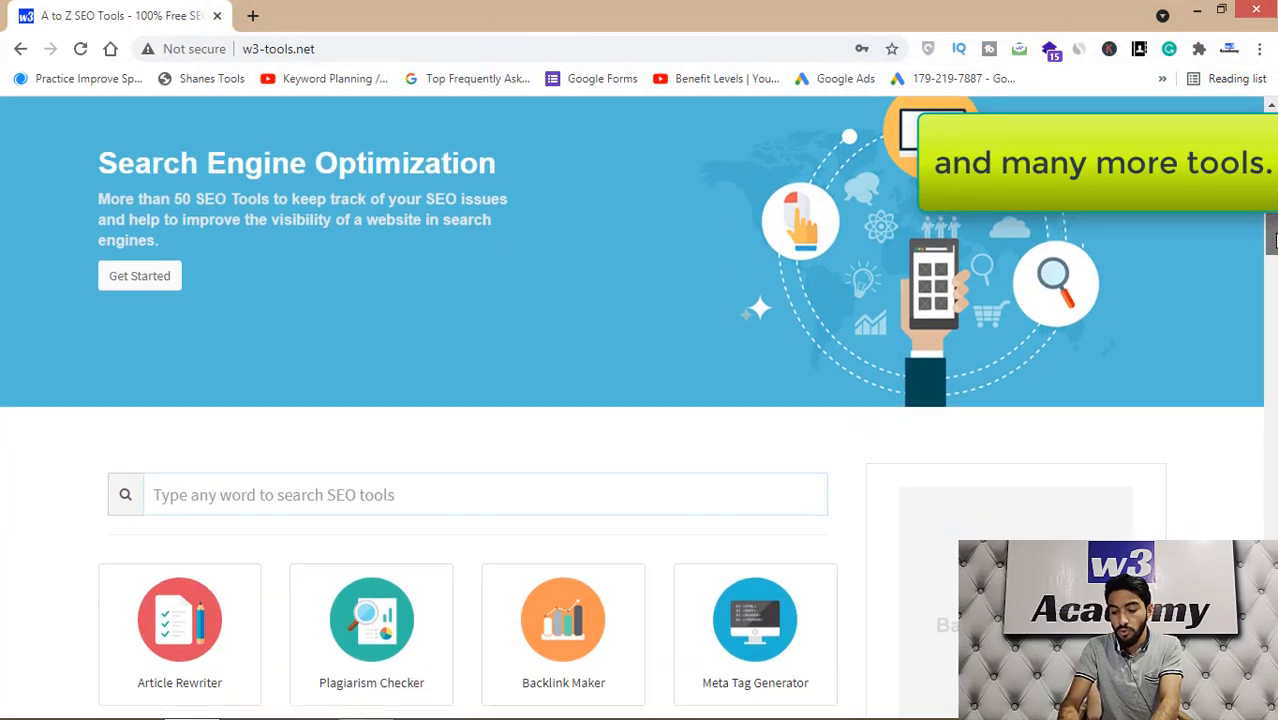
scroll(down, 3)
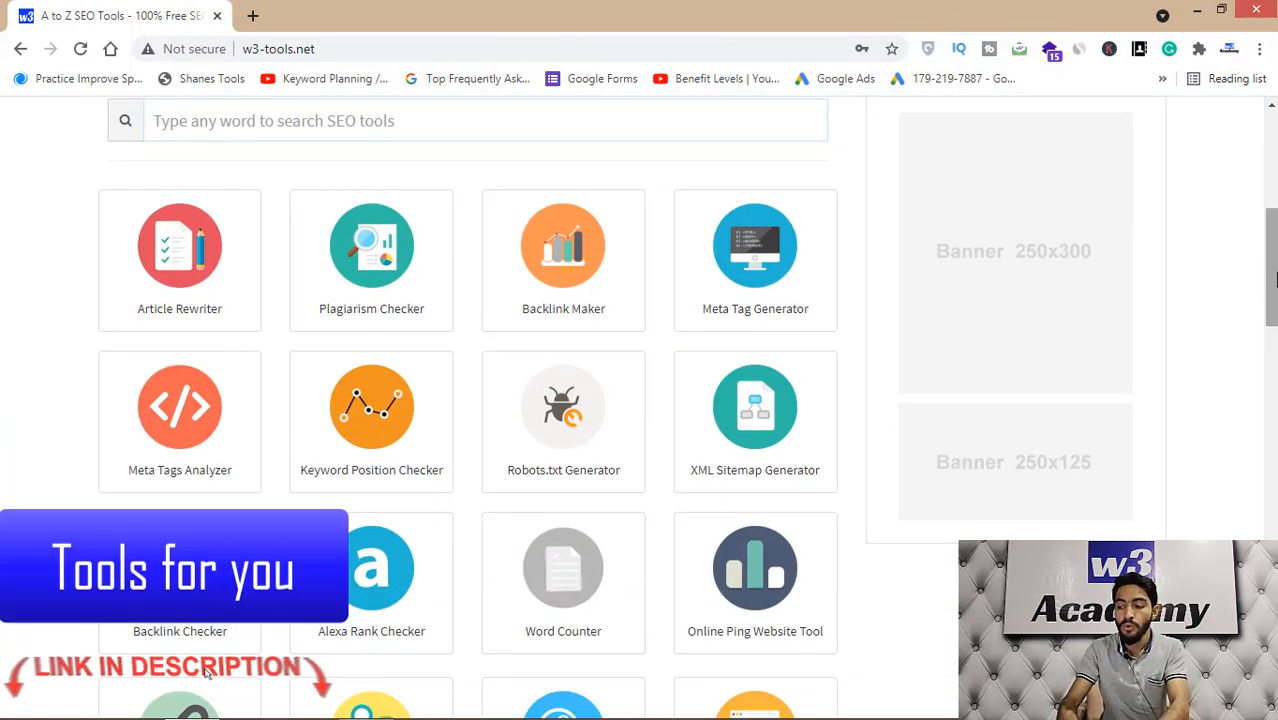
scroll(down, 3)
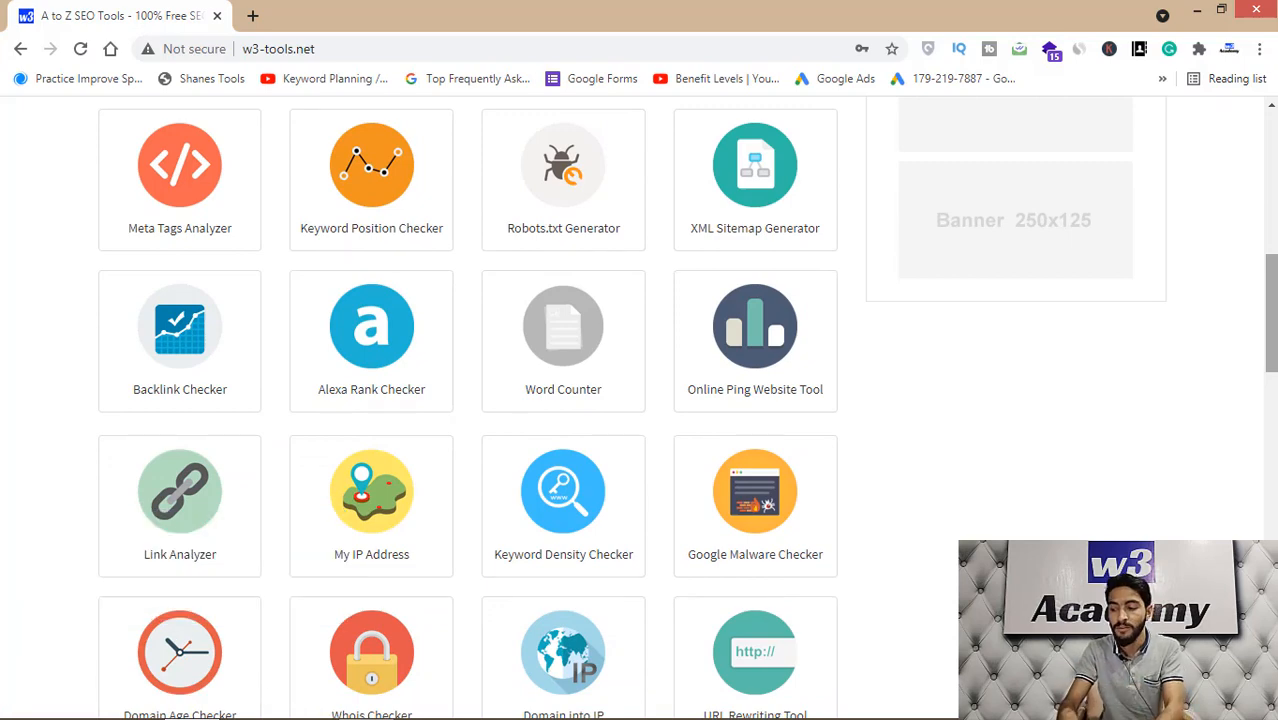
scroll(down, 3)
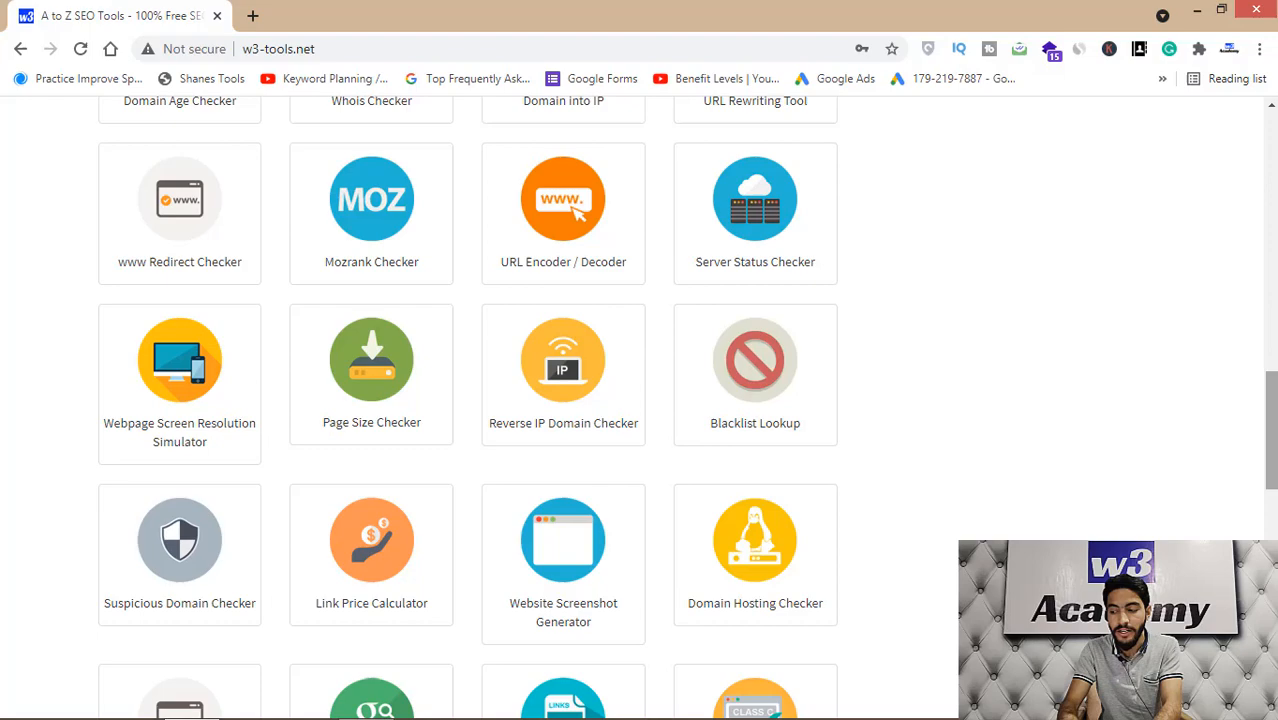
scroll(down, 3)
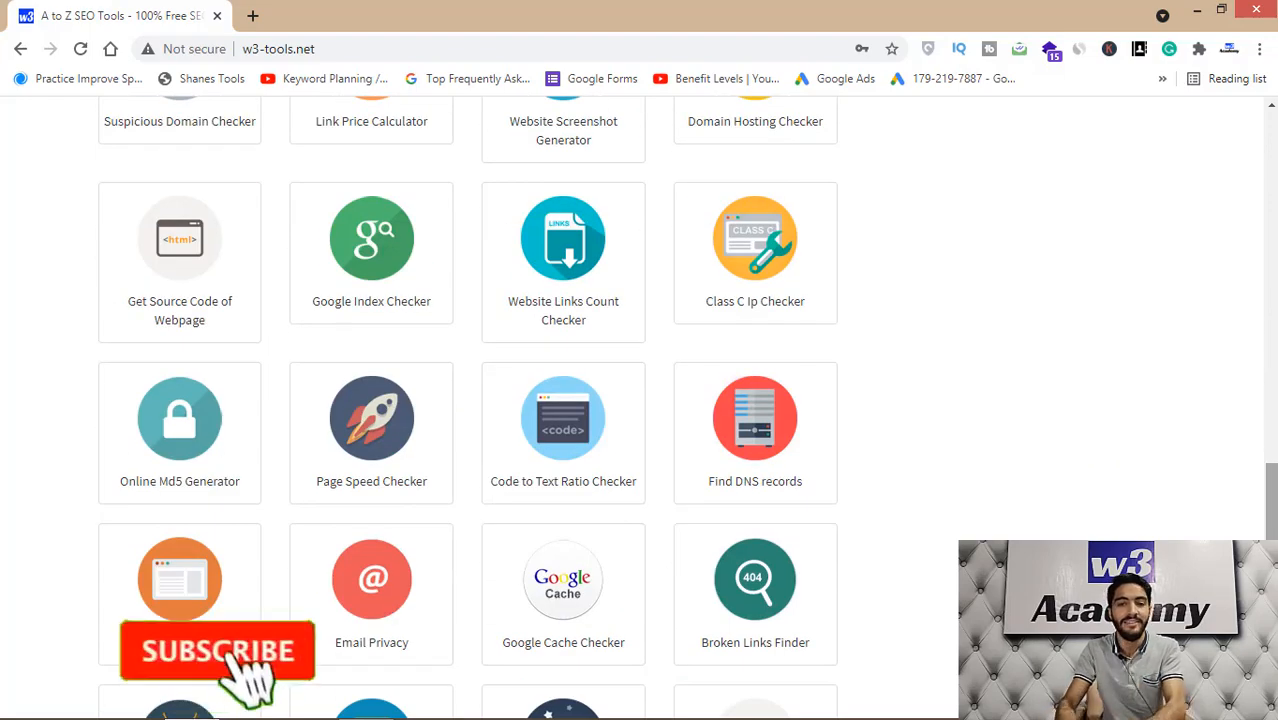
scroll(down, 3)
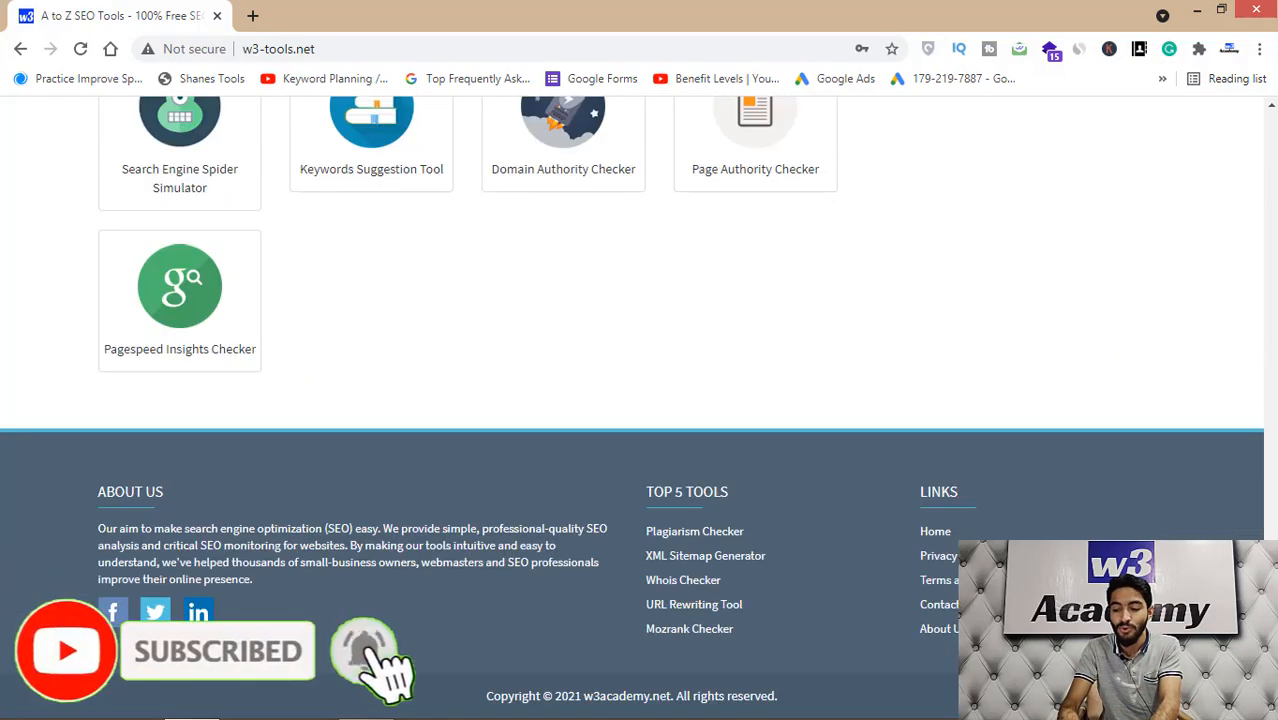
scroll(up, 3)
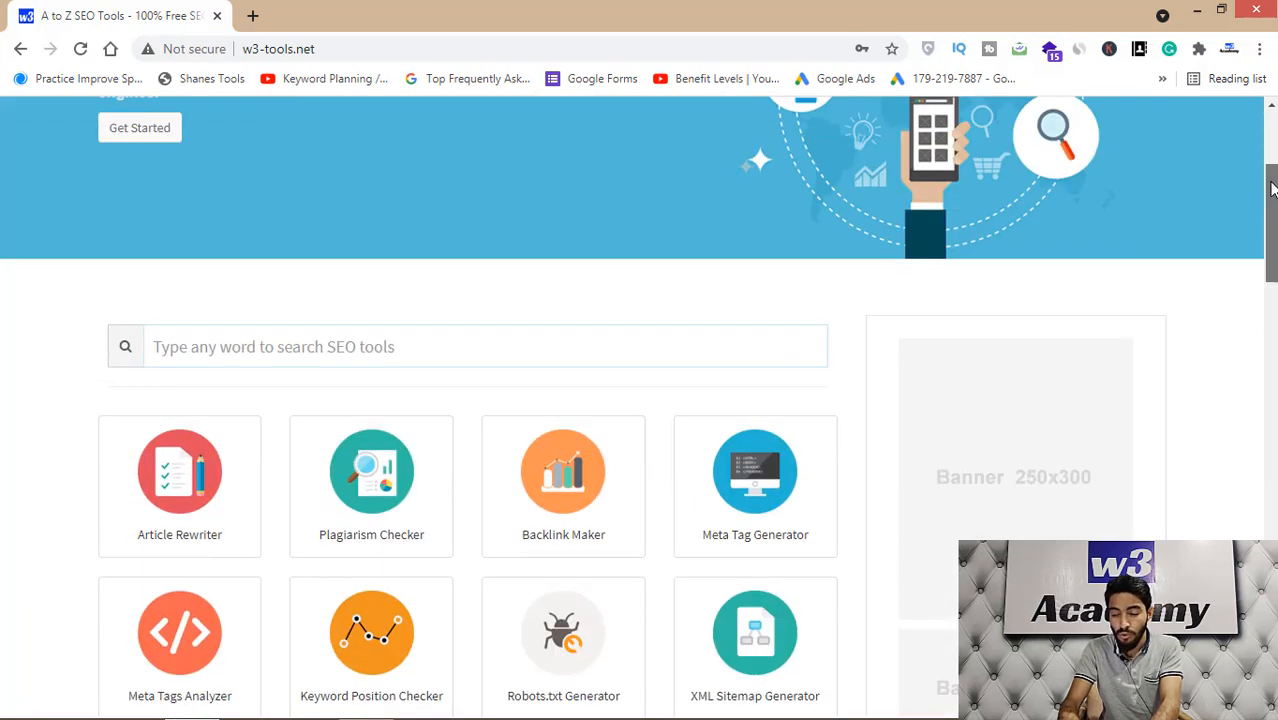
scroll(up, 3)
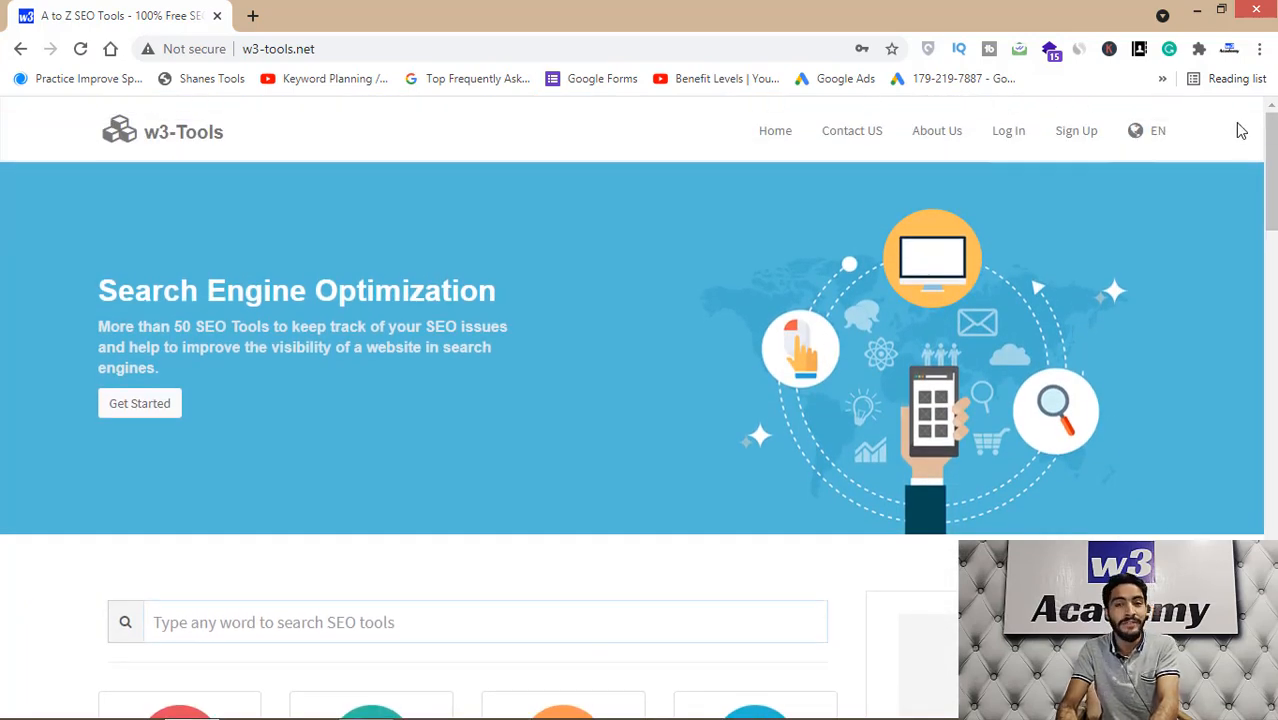